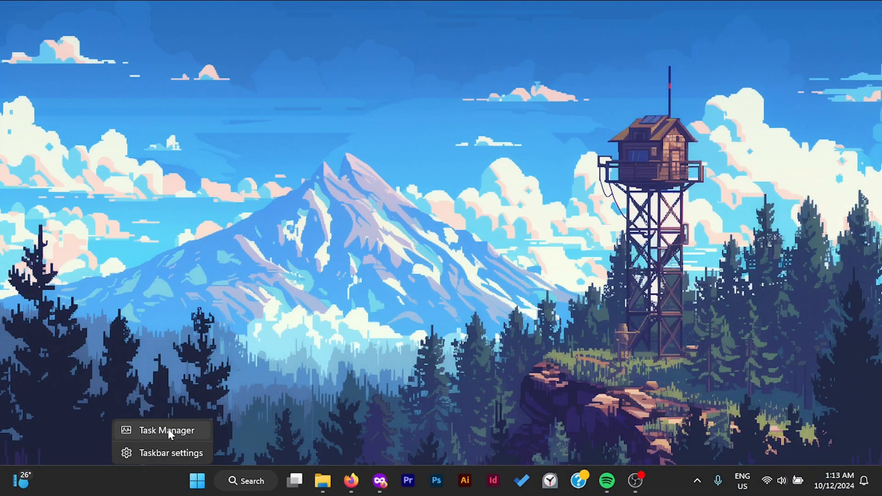
# Step: Launch Task Manager and switch to the Performance view showing CPU details with virtualisation enabled
pyautogui.click(169, 430)
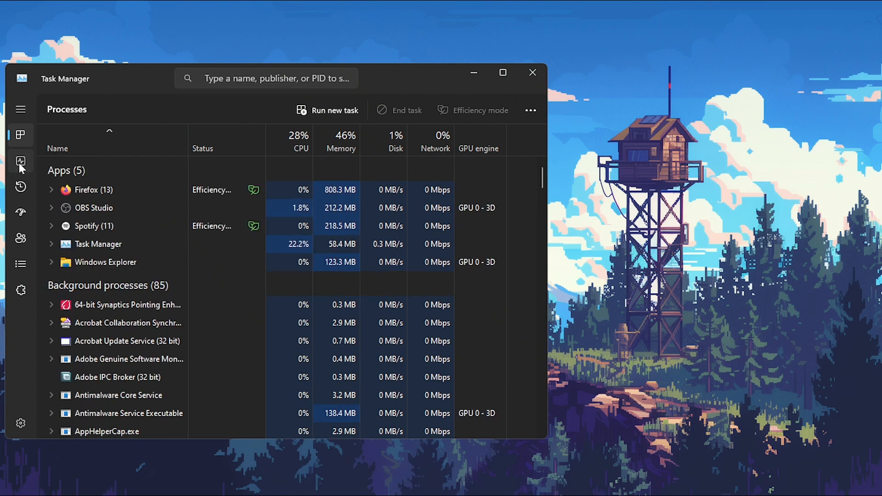
pyautogui.click(21, 160)
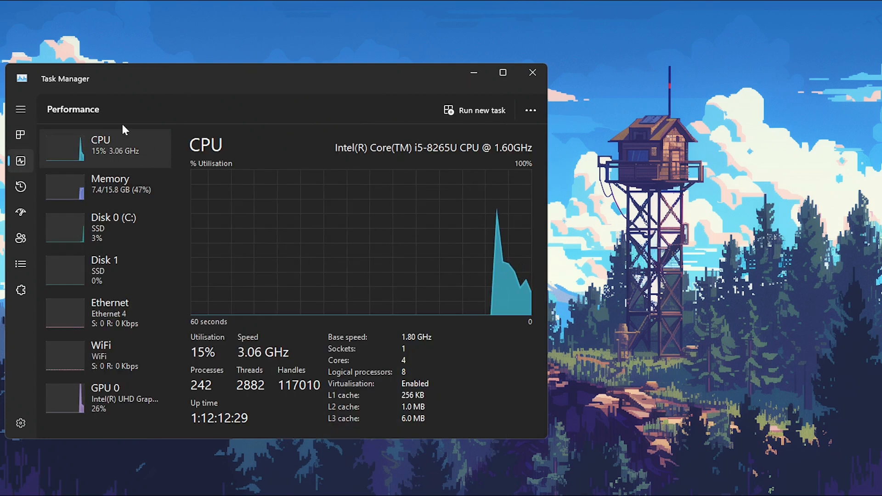
pyautogui.moveTo(129, 161)
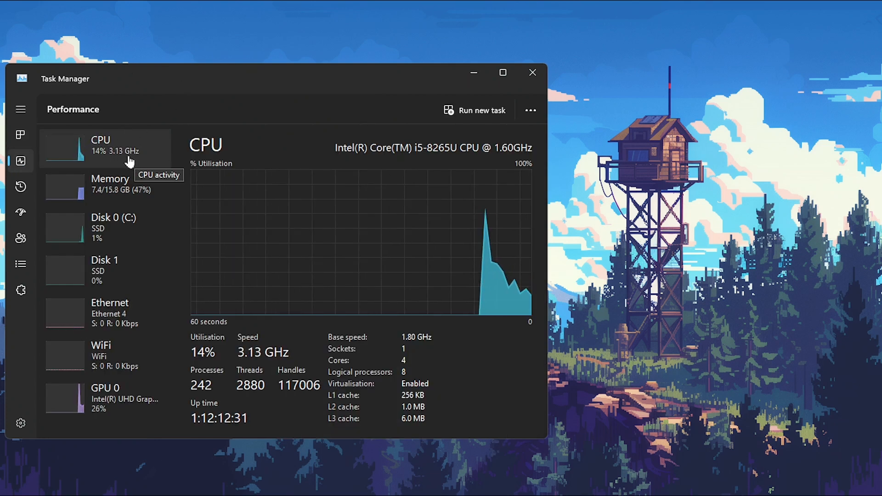
pyautogui.moveTo(352, 324)
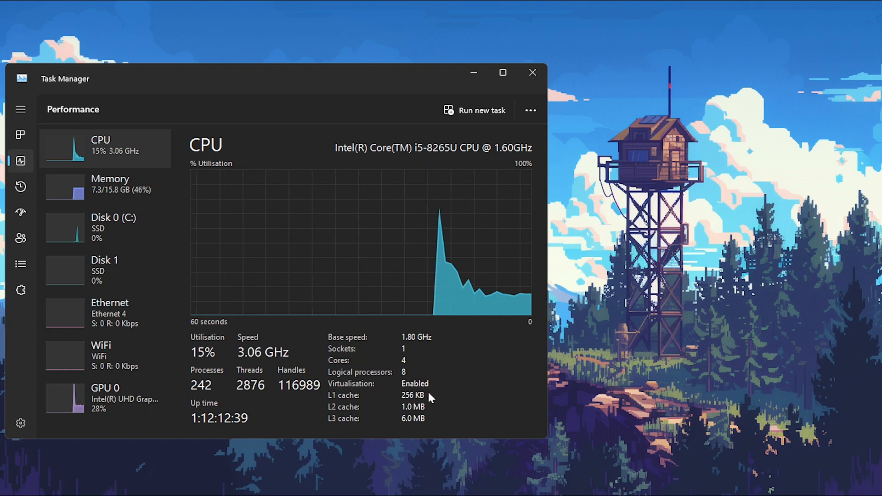
pyautogui.moveTo(366, 407)
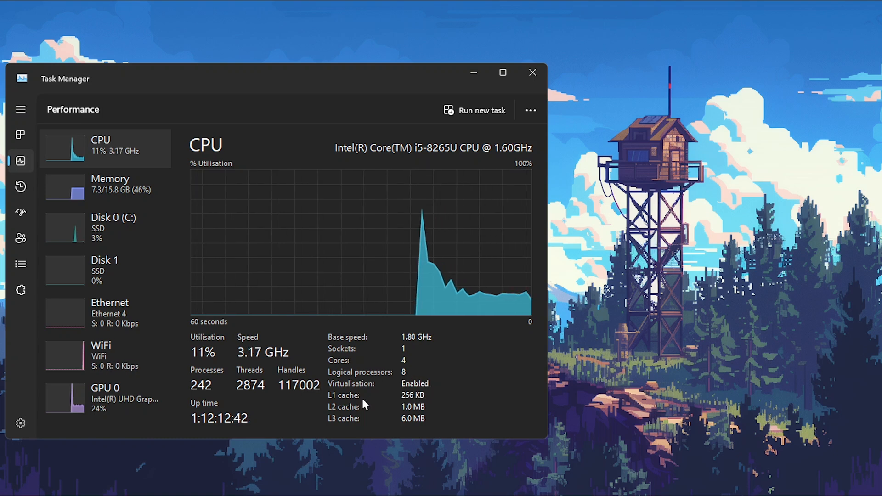
pyautogui.moveTo(534, 74)
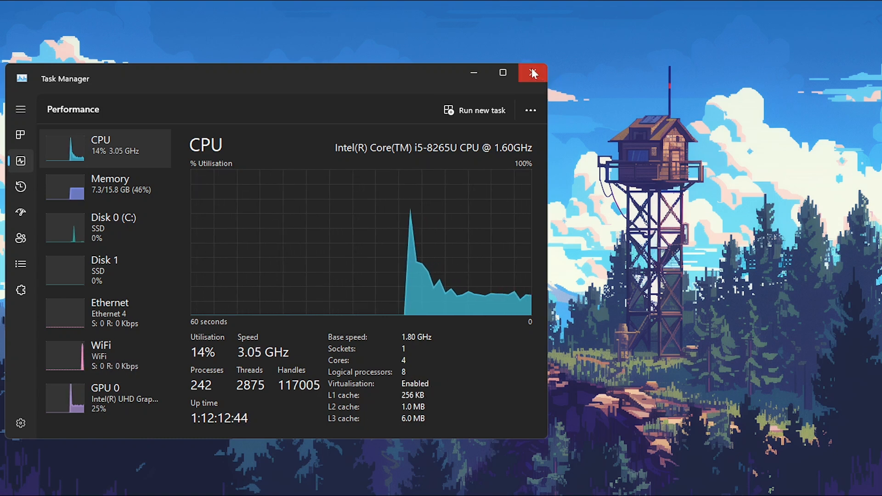
pyautogui.moveTo(533, 73)
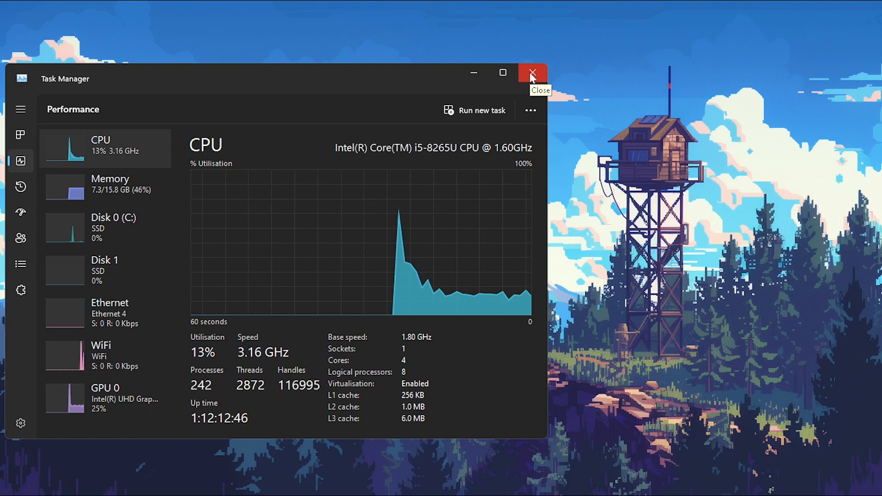
# Step: Close Task Manager, returning to the clear Windows desktop
pyautogui.click(533, 73)
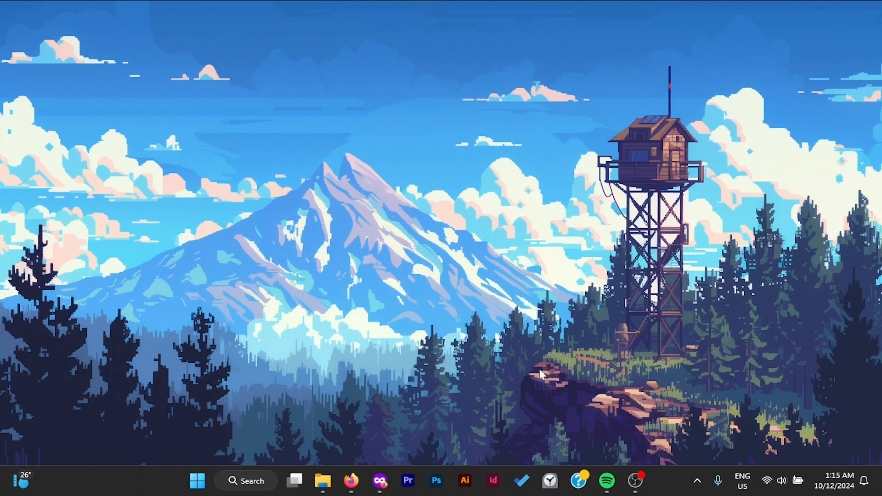
pyautogui.moveTo(546, 387)
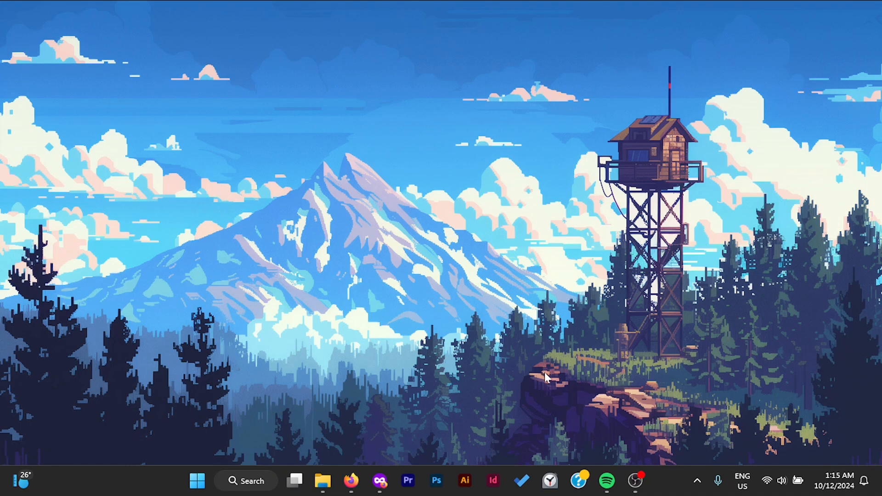
pyautogui.moveTo(513, 466)
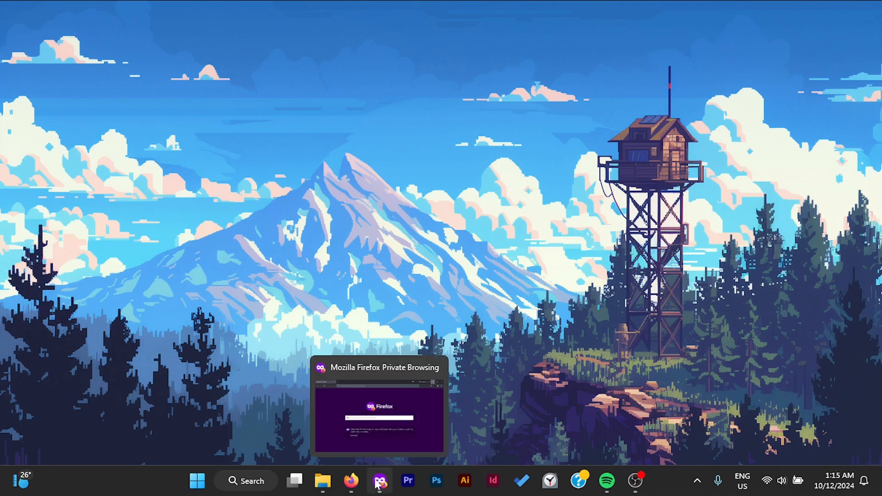
# Step: Search 'virtual box' in a private Firefox window and load the official virtualbox.org homepage
pyautogui.click(378, 479)
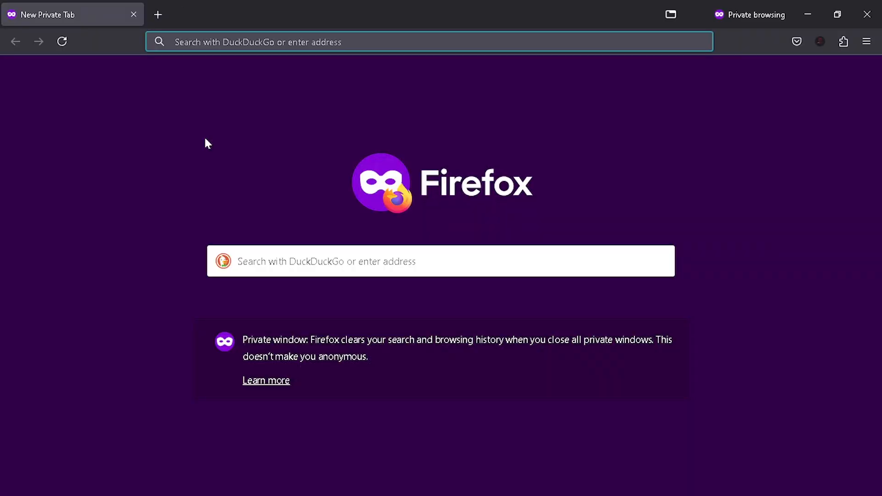
pyautogui.write('virtual box')
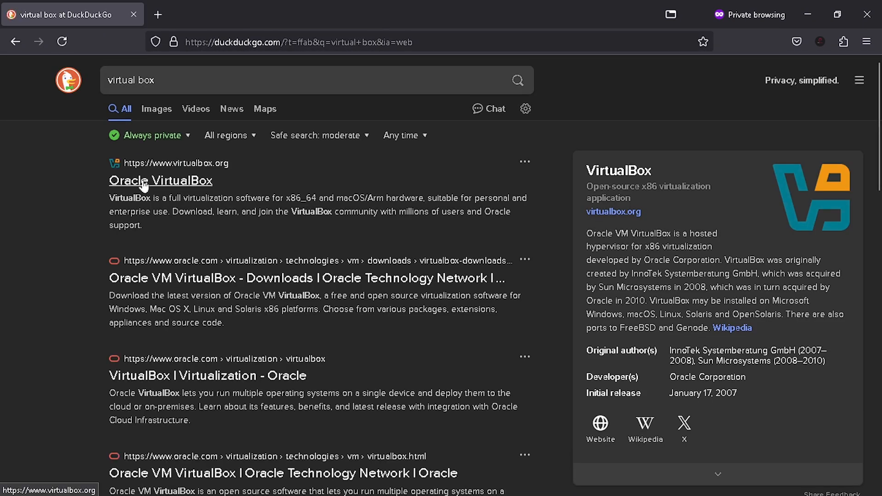
pyautogui.moveTo(146, 186)
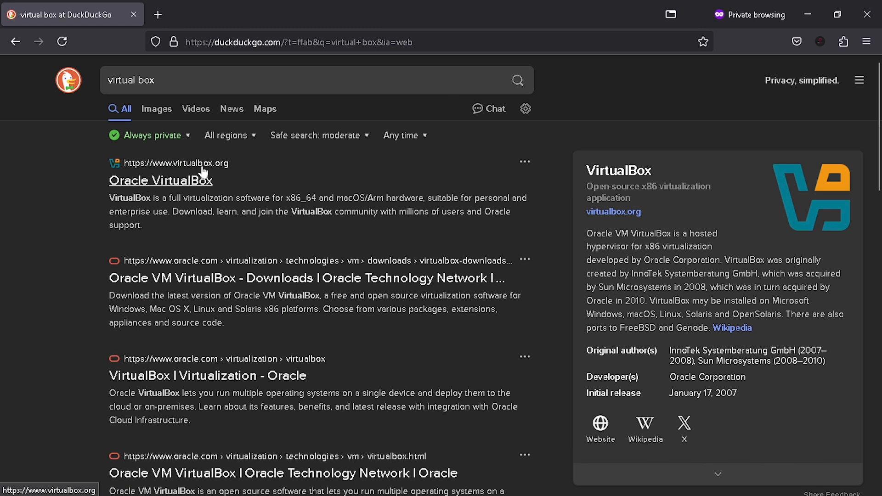
pyautogui.click(159, 180)
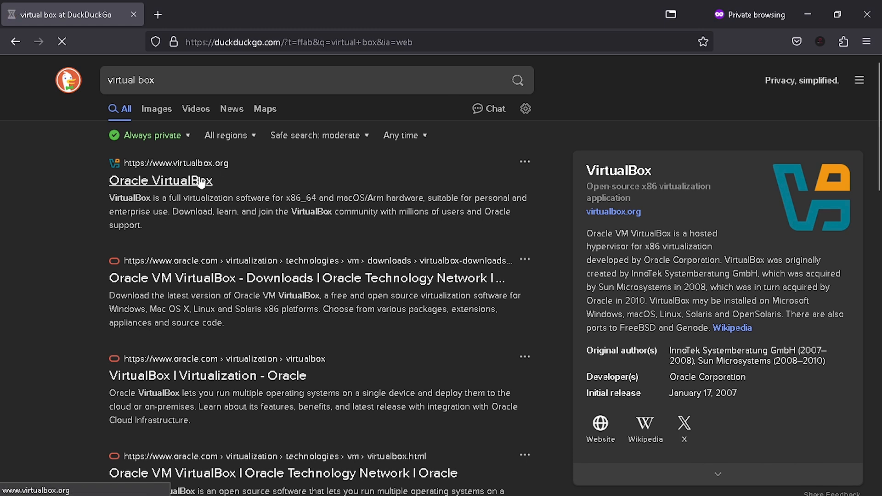
pyautogui.click(160, 180)
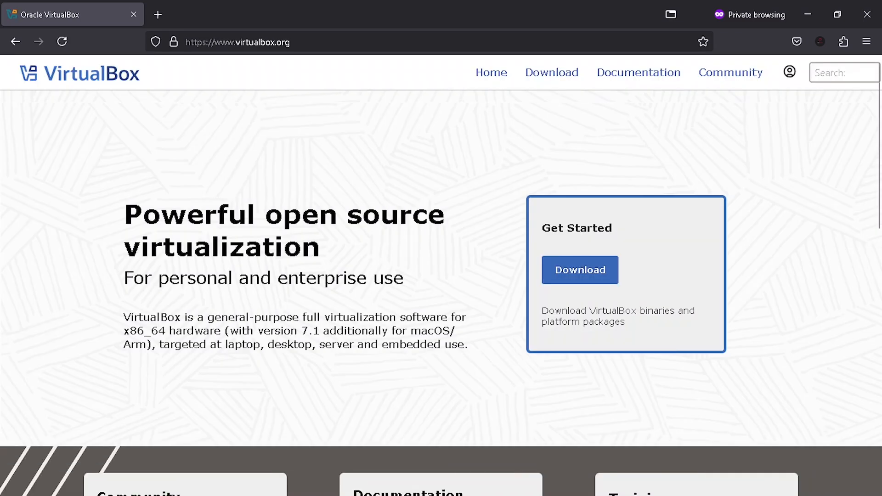
pyautogui.moveTo(523, 264)
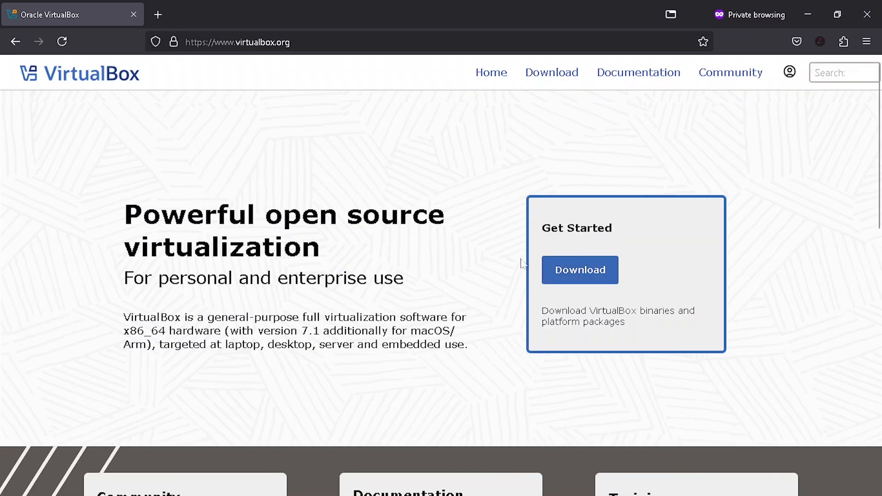
pyautogui.moveTo(566, 279)
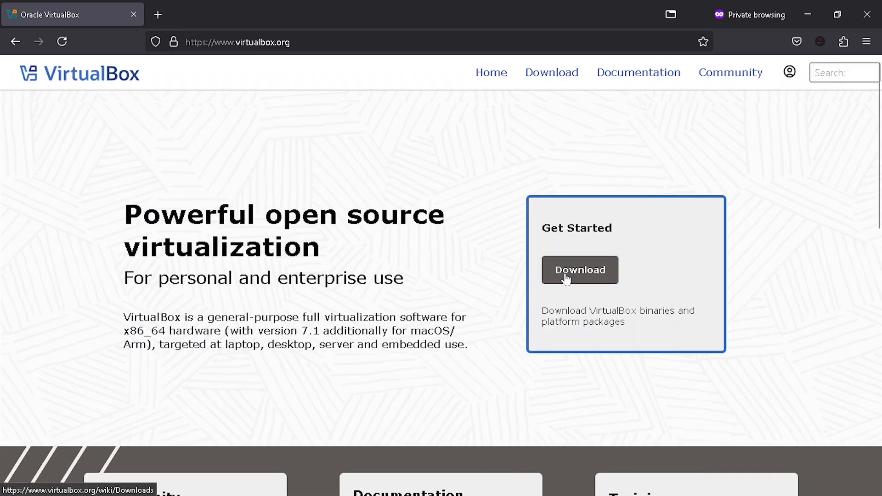
pyautogui.scroll(-3)
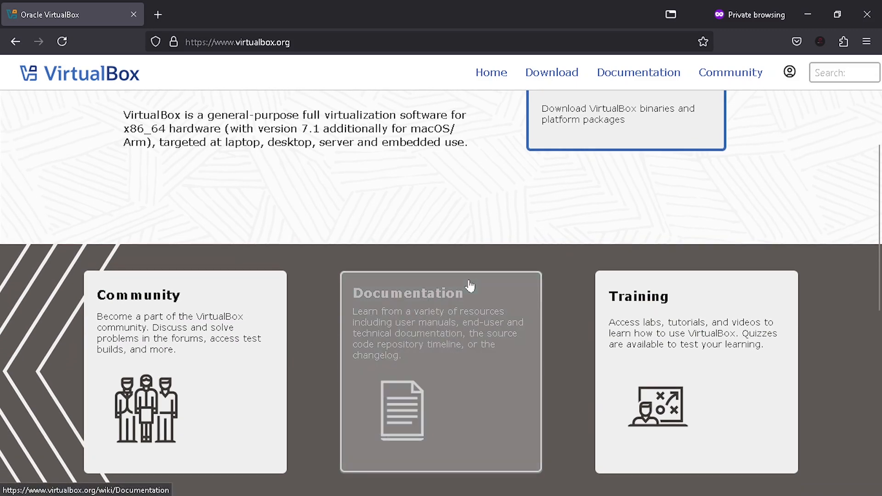
pyautogui.scroll(3)
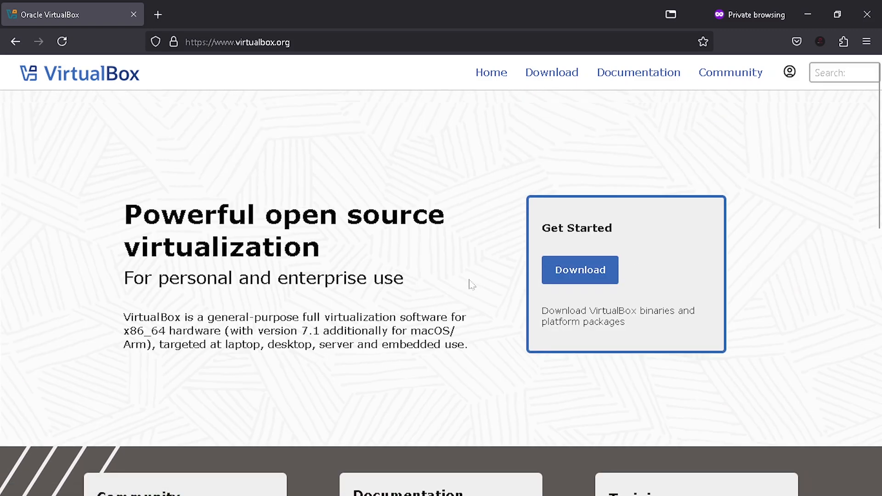
pyautogui.moveTo(581, 274)
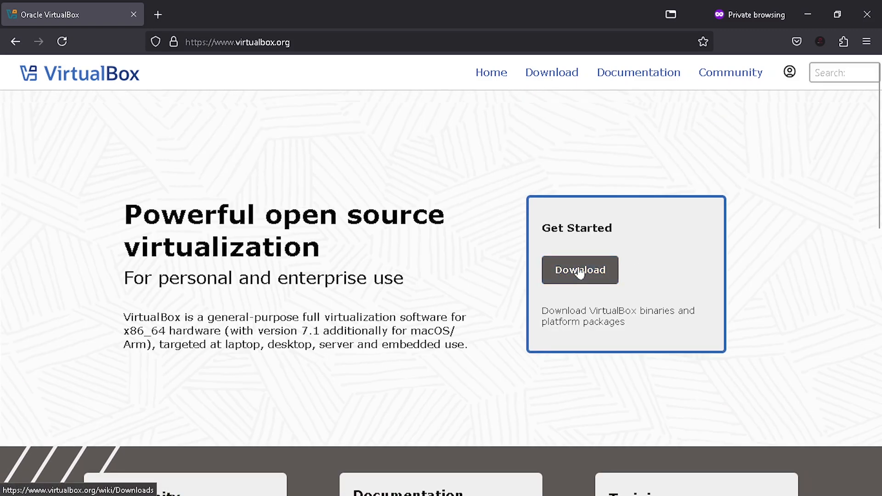
# Step: Go to the VirtualBox Downloads page and start downloading the 7.1.2 Windows hosts package
pyautogui.click(581, 270)
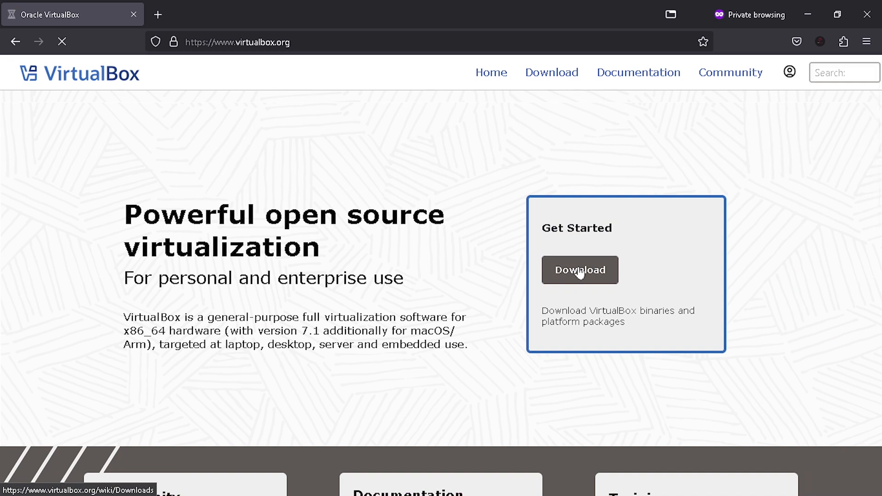
pyautogui.click(581, 270)
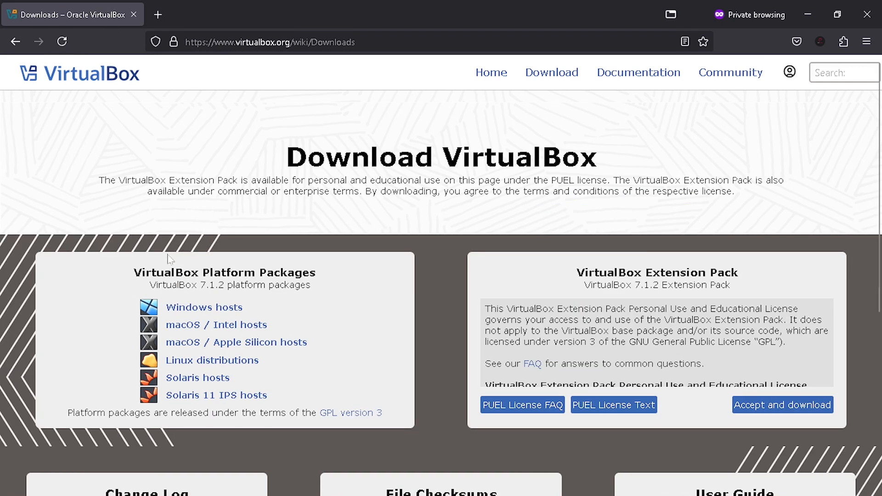
pyautogui.moveTo(204, 310)
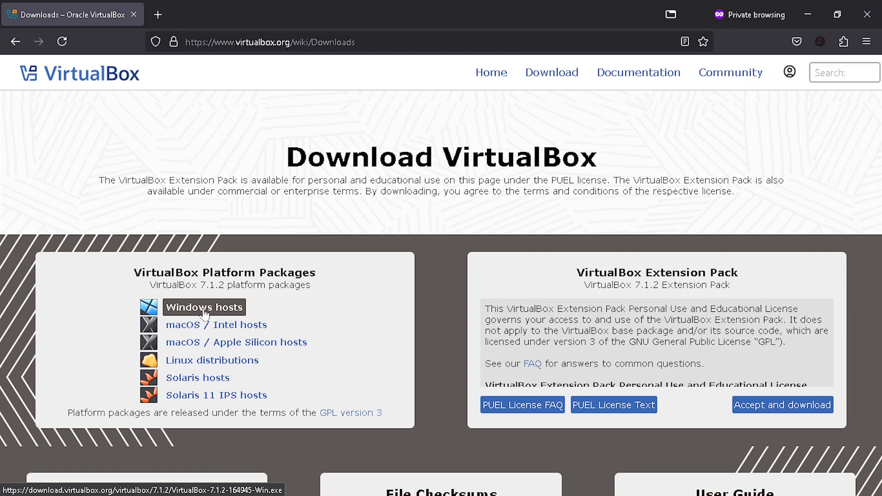
pyautogui.moveTo(193, 363)
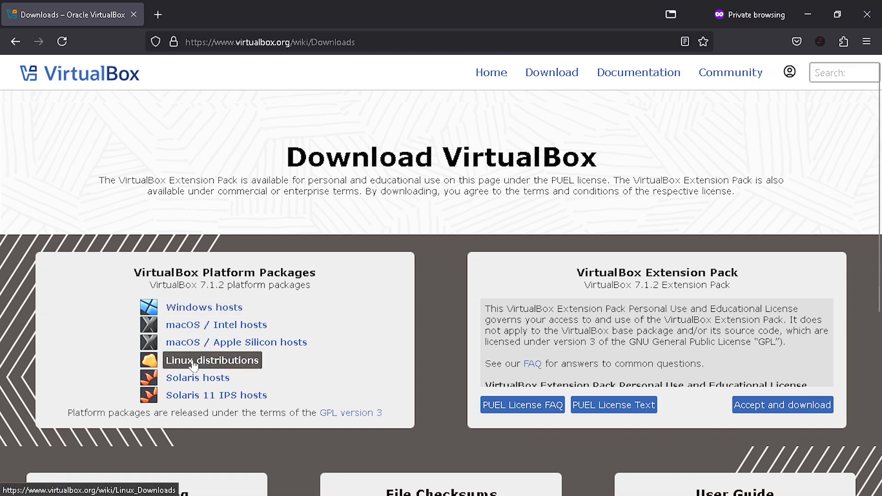
pyautogui.moveTo(236, 330)
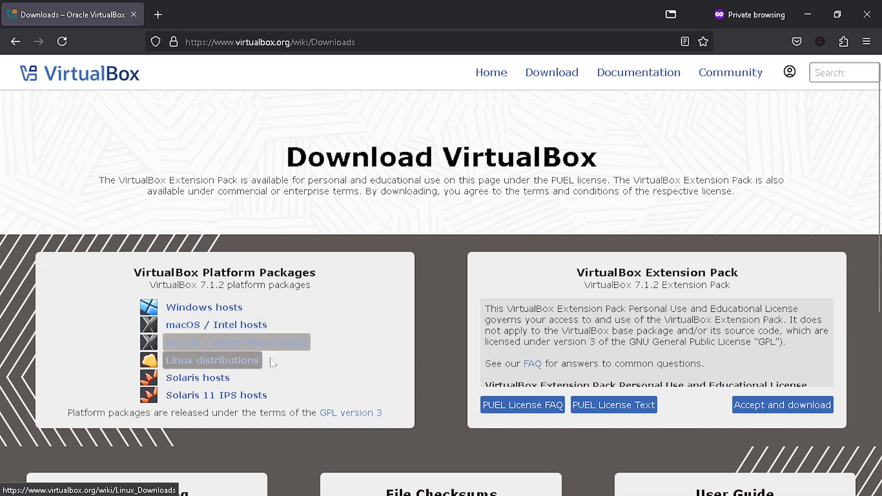
pyautogui.moveTo(250, 346)
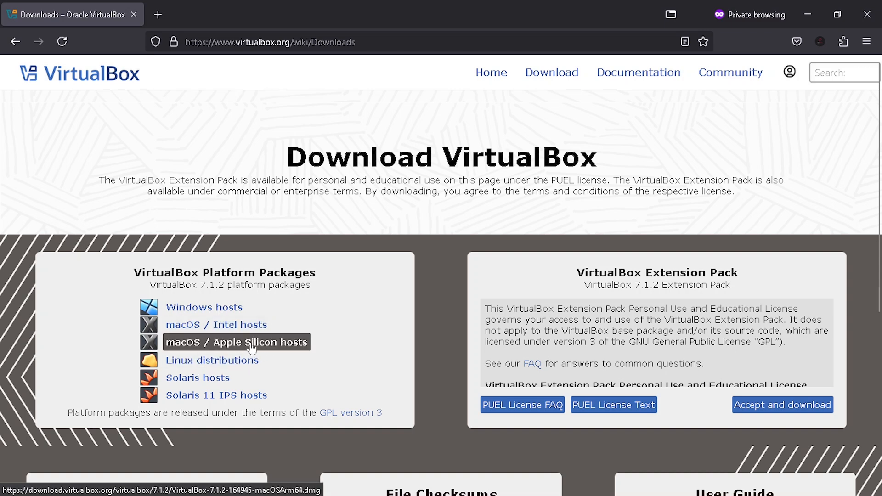
pyautogui.moveTo(180, 301)
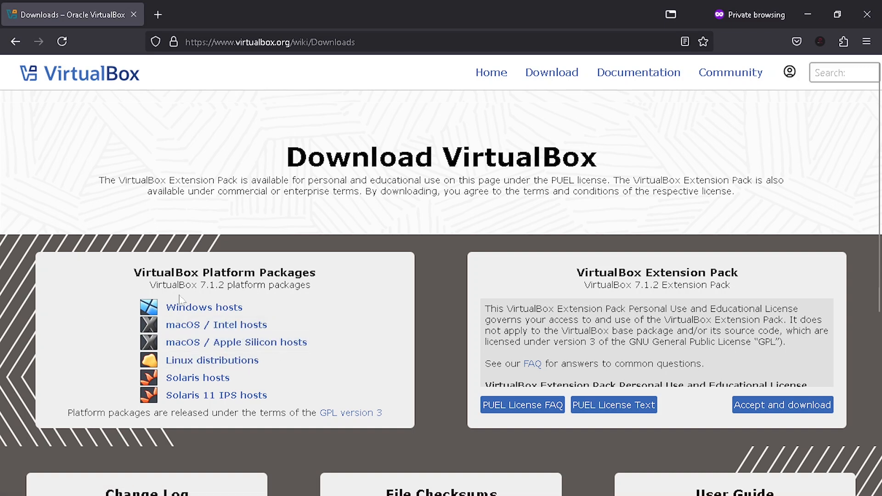
pyautogui.moveTo(208, 315)
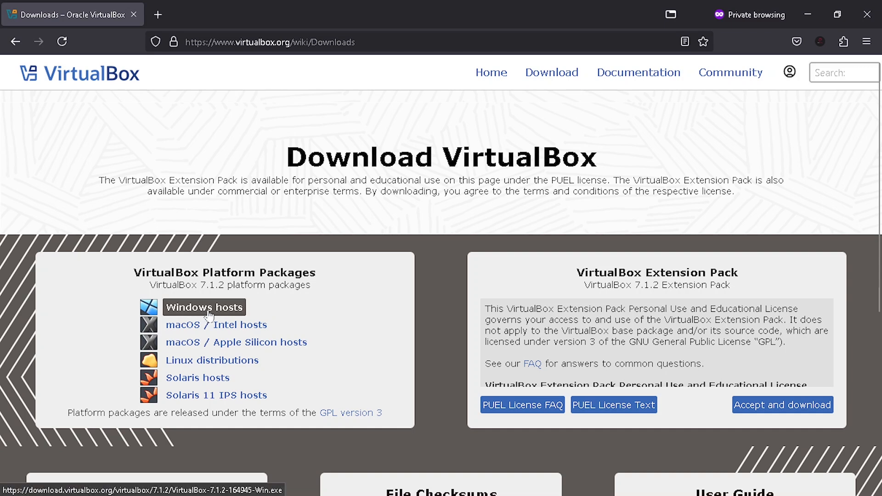
pyautogui.click(203, 306)
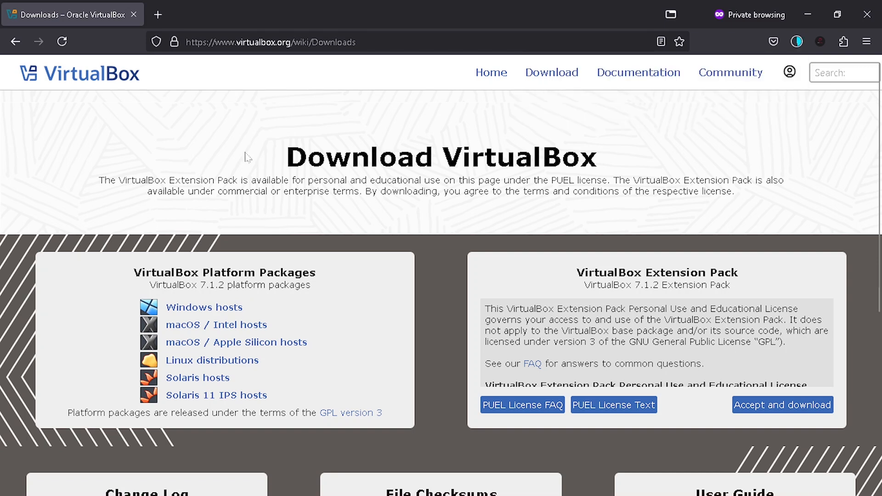
# Step: Search 'pop' in a new private tab, reach the System76 Pop!_OS site and download the 22.04 LTS ISO
pyautogui.click(158, 14)
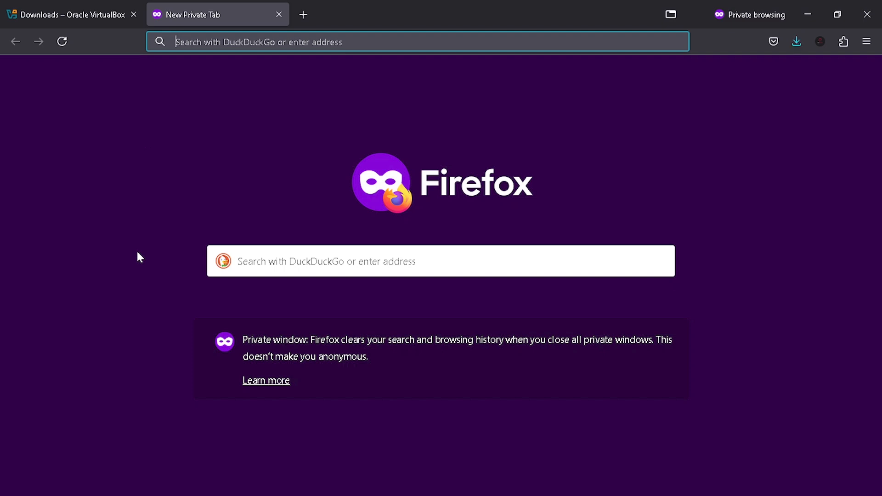
pyautogui.write('pop+os&ia=web')
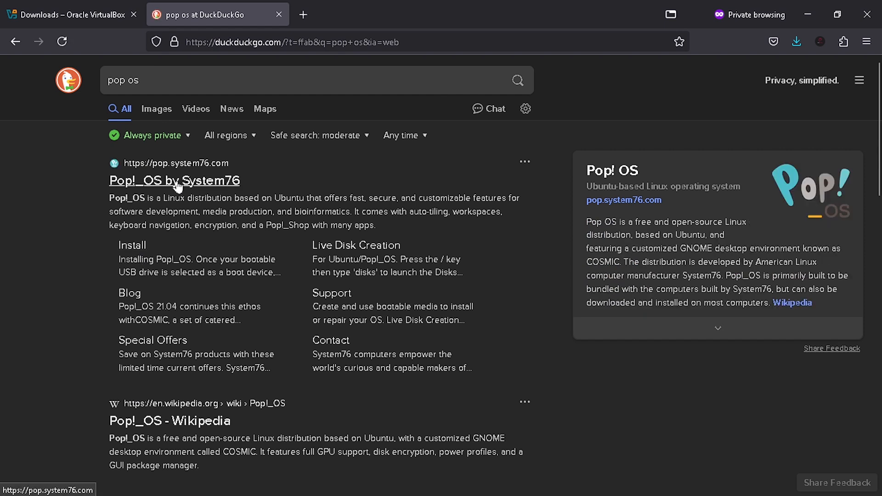
pyautogui.moveTo(218, 189)
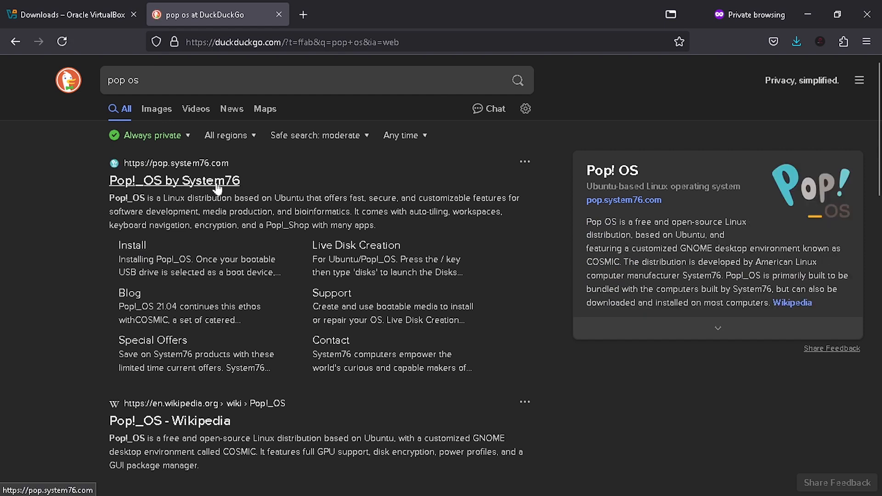
pyautogui.click(174, 180)
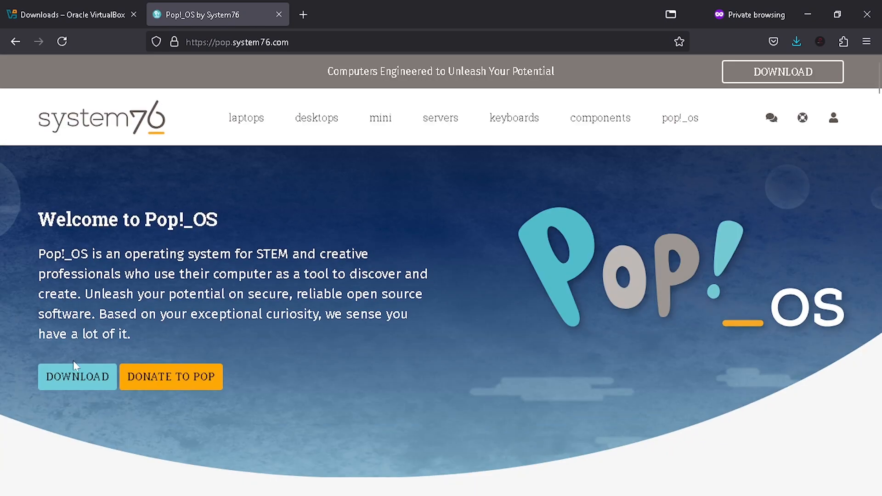
pyautogui.moveTo(93, 383)
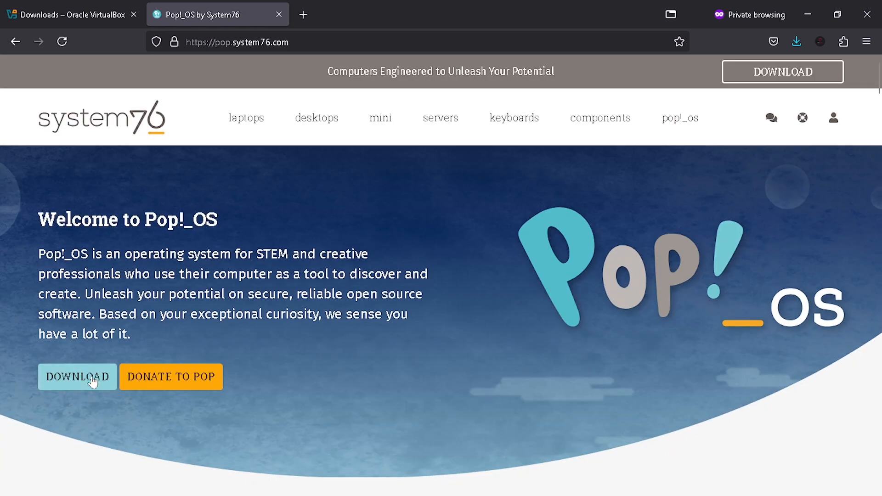
pyautogui.click(77, 376)
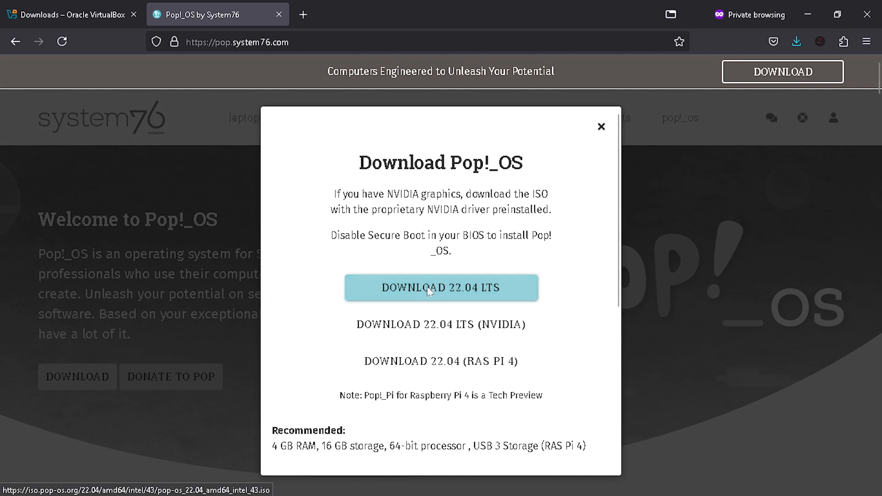
pyautogui.click(440, 288)
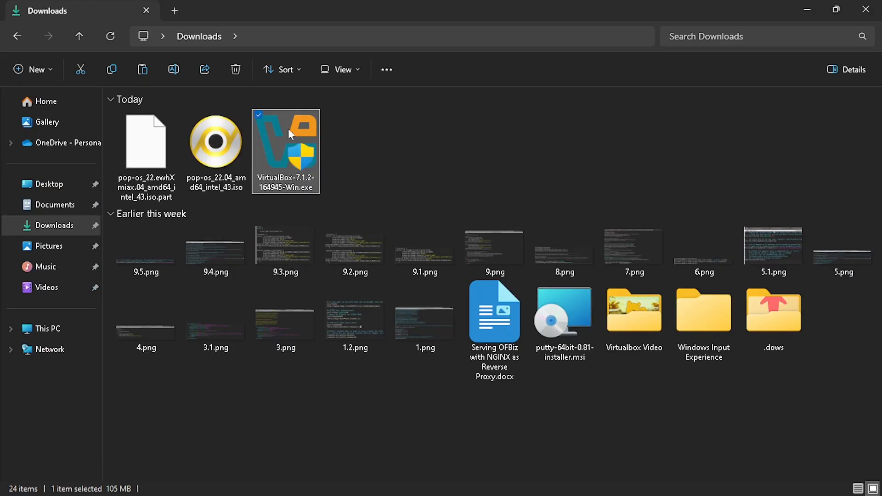
pyautogui.moveTo(281, 156)
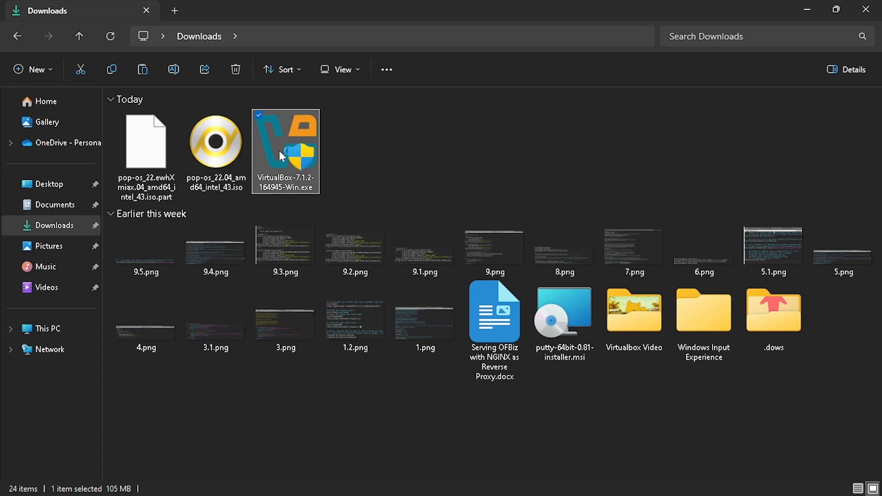
# Step: Launch the VirtualBox-7.1.2 installer, accept the license and keep the default features
pyautogui.doubleClick(284, 151)
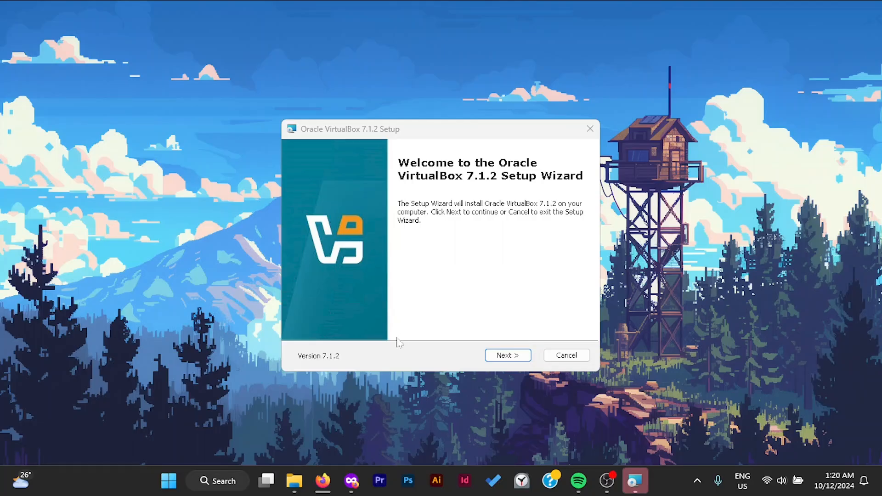
pyautogui.moveTo(500, 353)
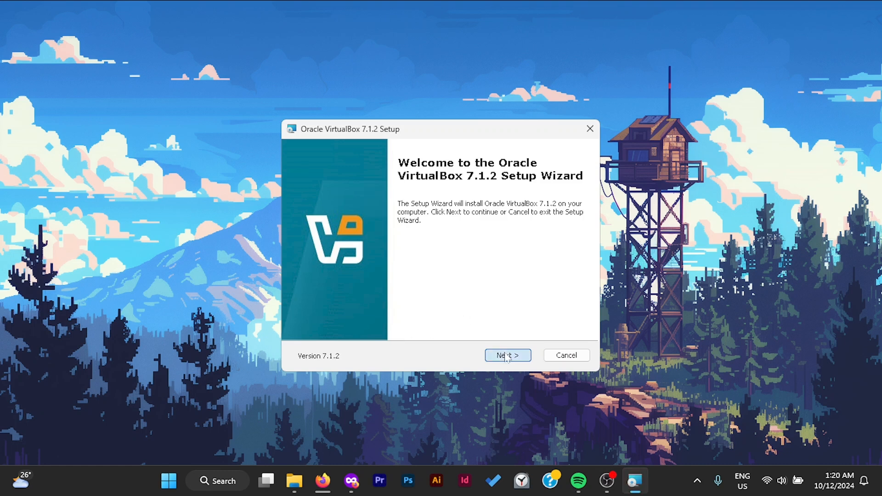
pyautogui.click(507, 355)
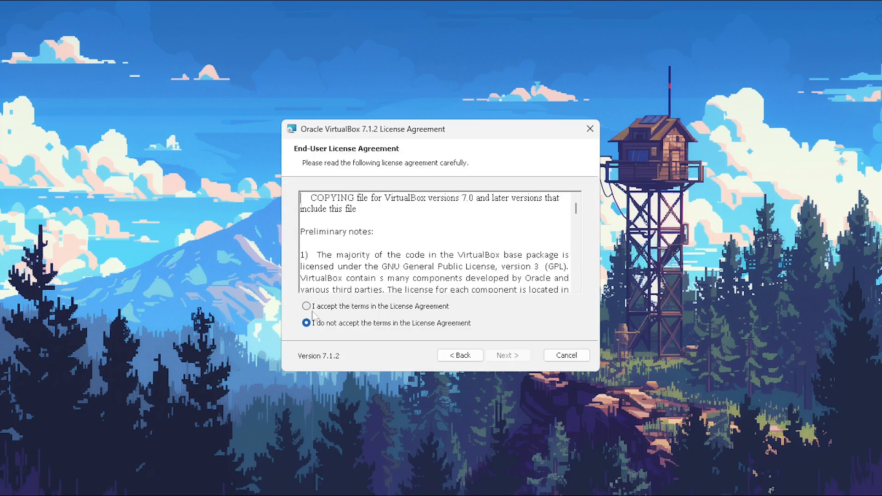
pyautogui.click(306, 306)
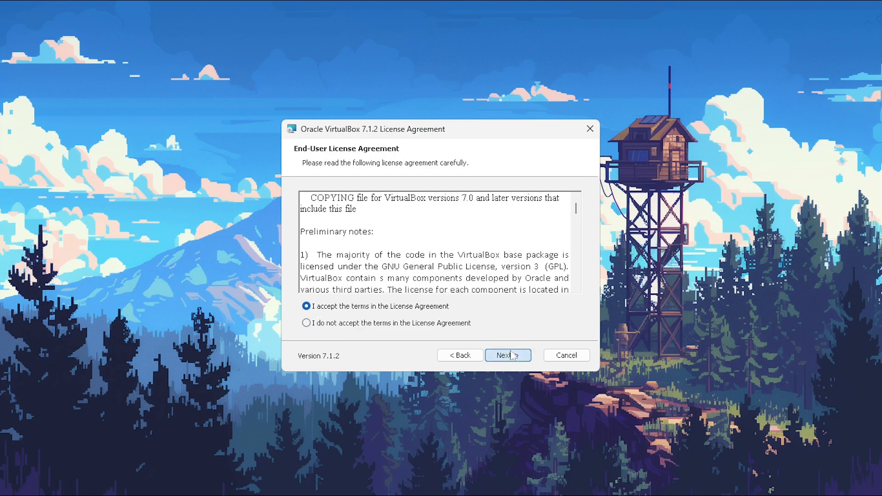
pyautogui.click(507, 354)
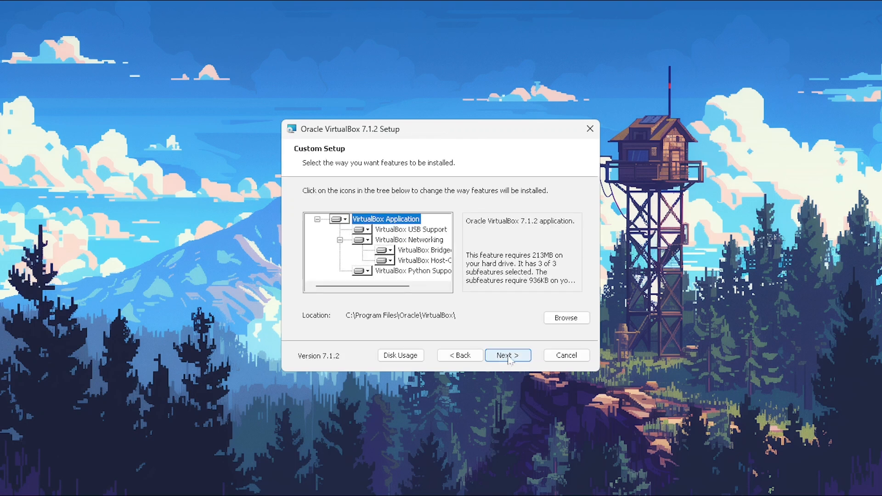
pyautogui.click(507, 354)
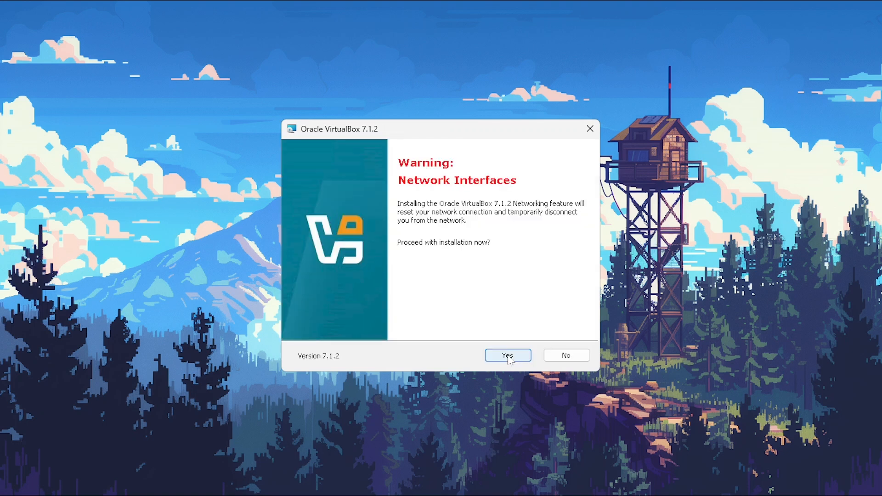
pyautogui.moveTo(467, 264)
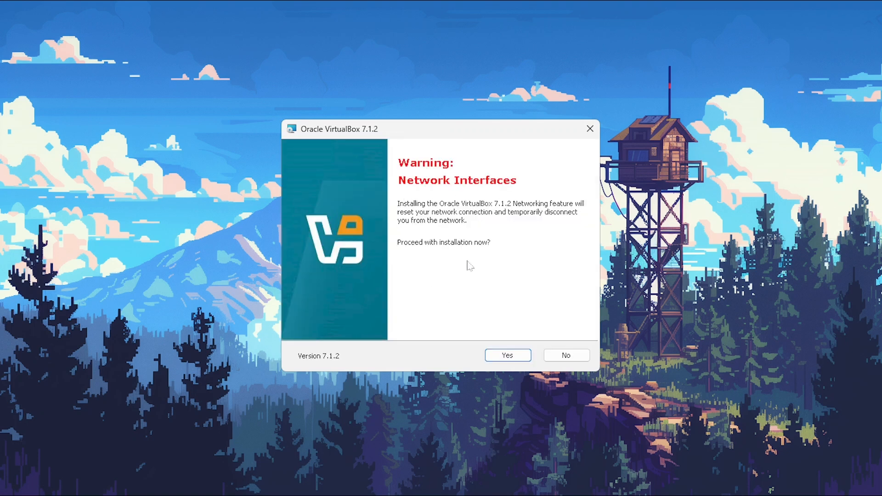
pyautogui.moveTo(510, 257)
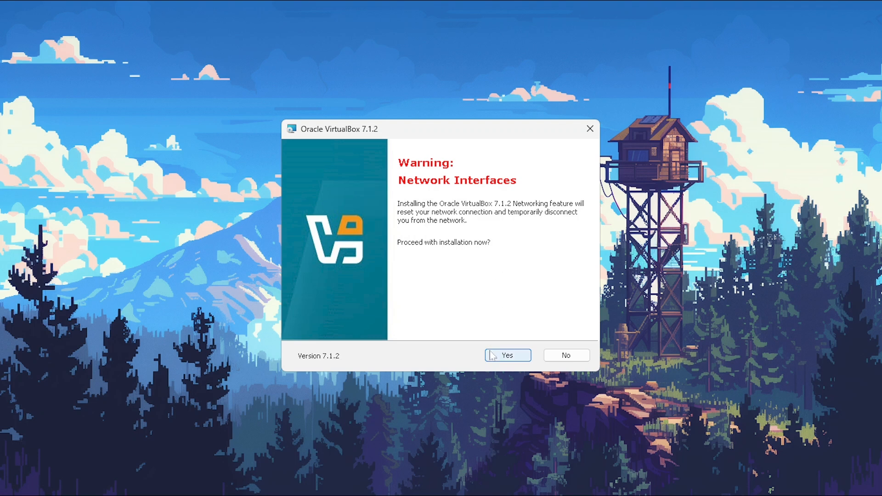
# Step: Accept the network reset and missing Python warnings, keep shortcut options and run the install
pyautogui.click(507, 355)
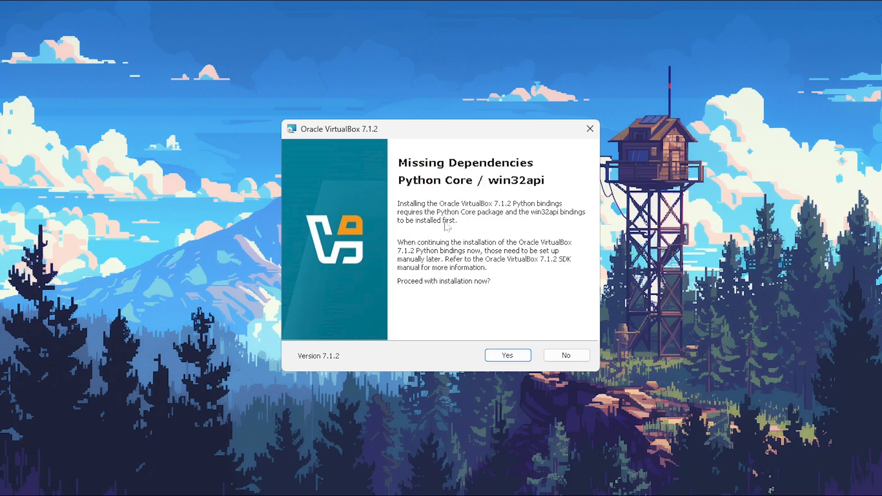
pyautogui.moveTo(382, 215)
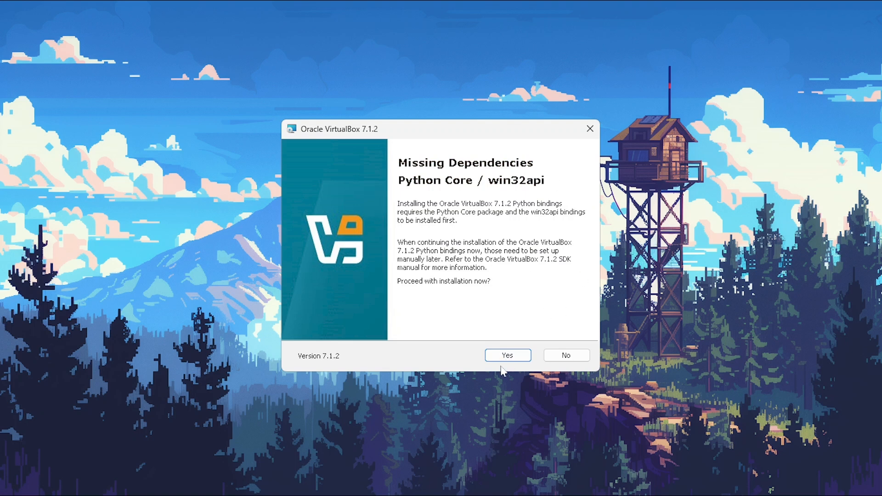
pyautogui.click(507, 355)
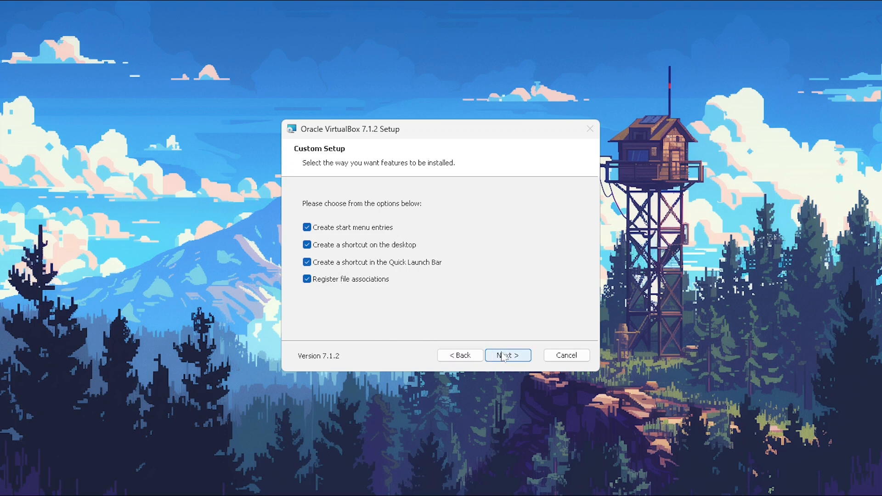
pyautogui.click(507, 355)
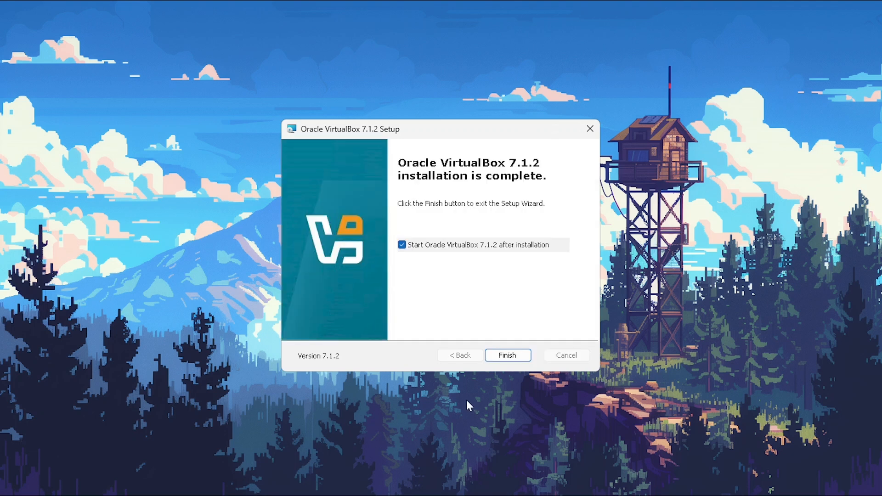
pyautogui.moveTo(497, 390)
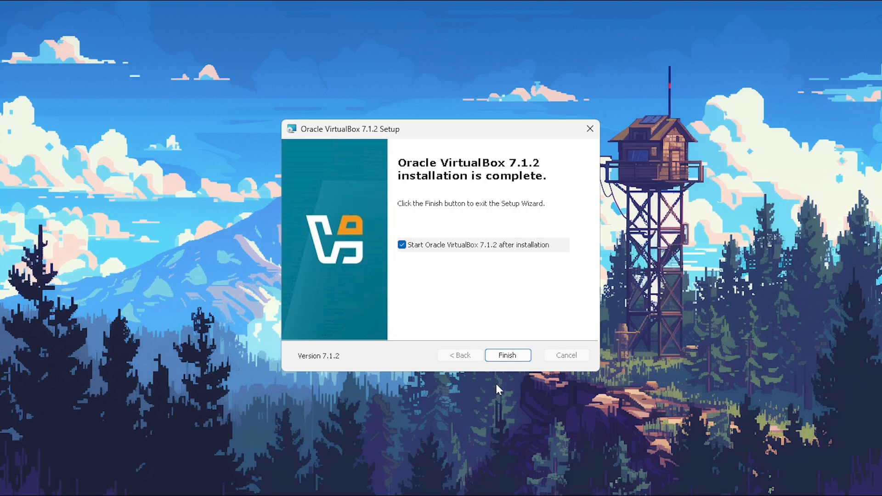
# Step: Finish setup to launch VirtualBox Manager and check the downloaded pop-os 22.04 ISO in Downloads
pyautogui.click(507, 354)
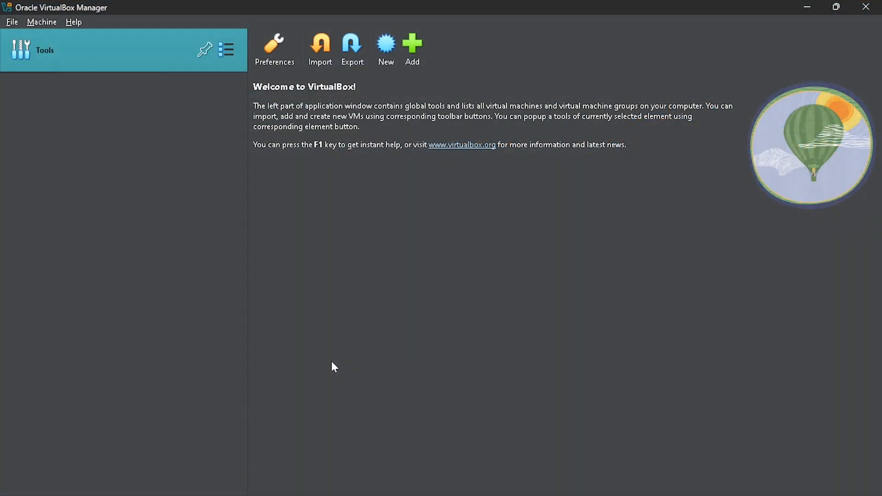
pyautogui.moveTo(279, 299)
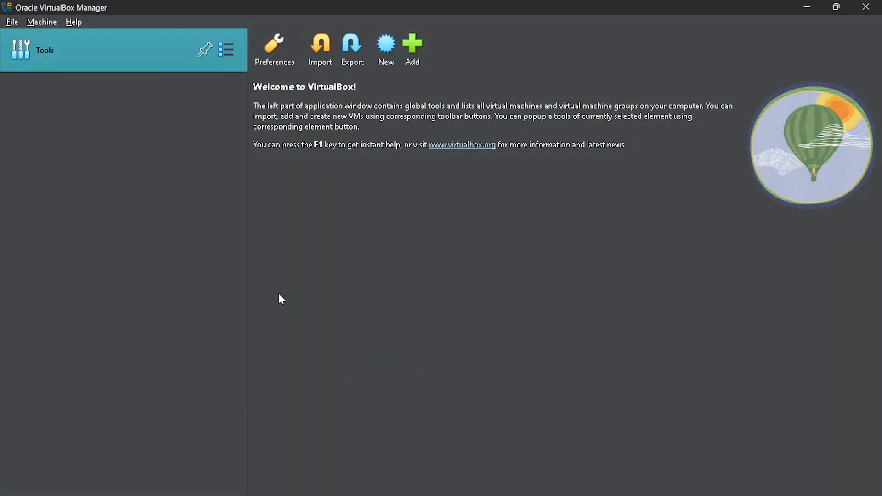
pyautogui.moveTo(133, 175)
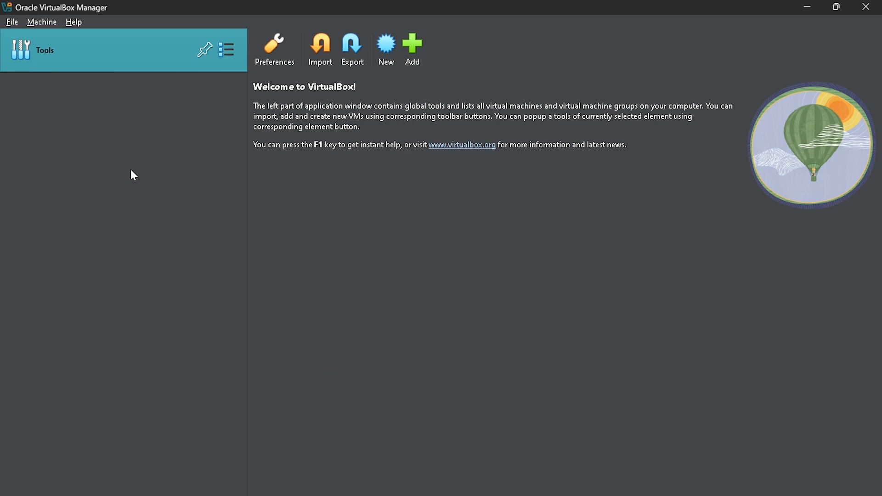
pyautogui.moveTo(419, 122)
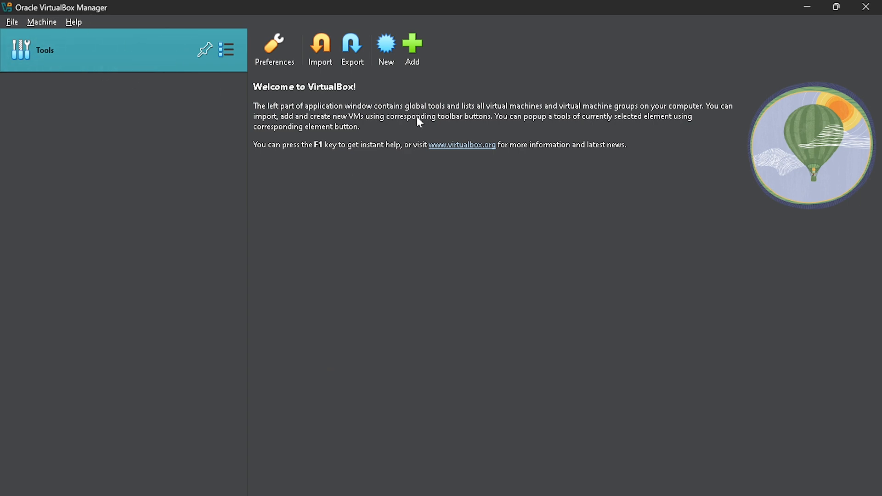
pyautogui.moveTo(448, 253)
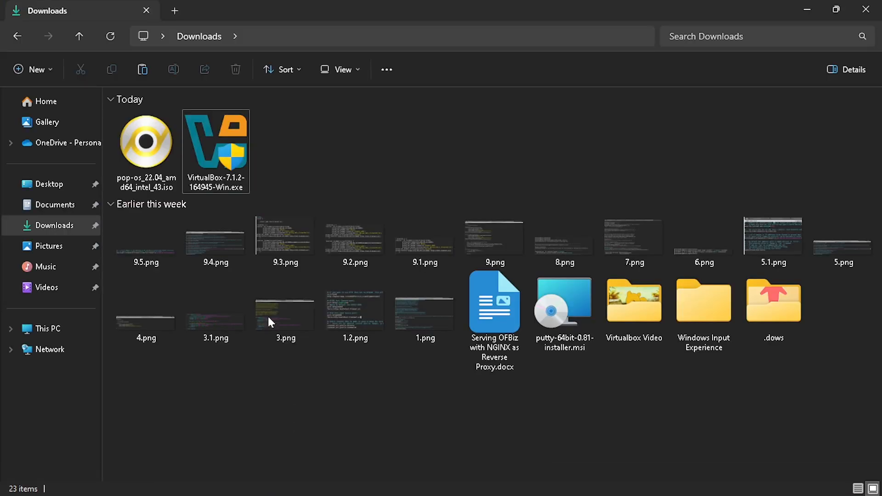
pyautogui.click(146, 142)
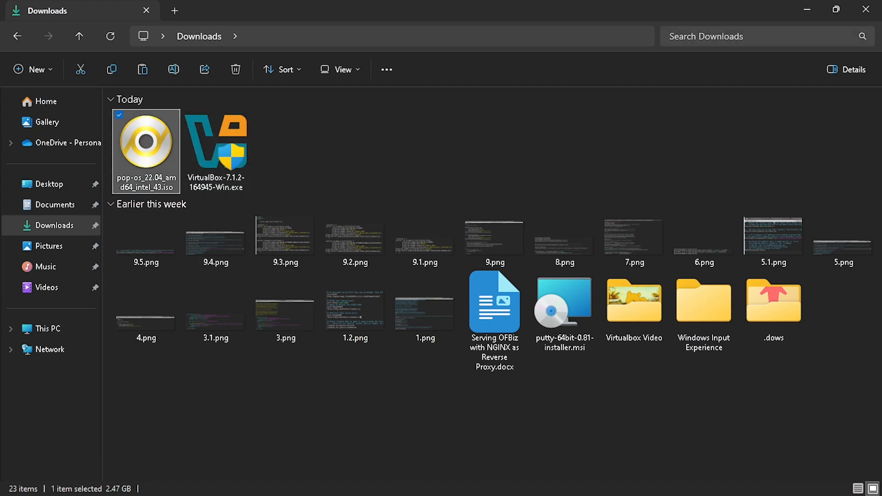
pyautogui.doubleClick(217, 142)
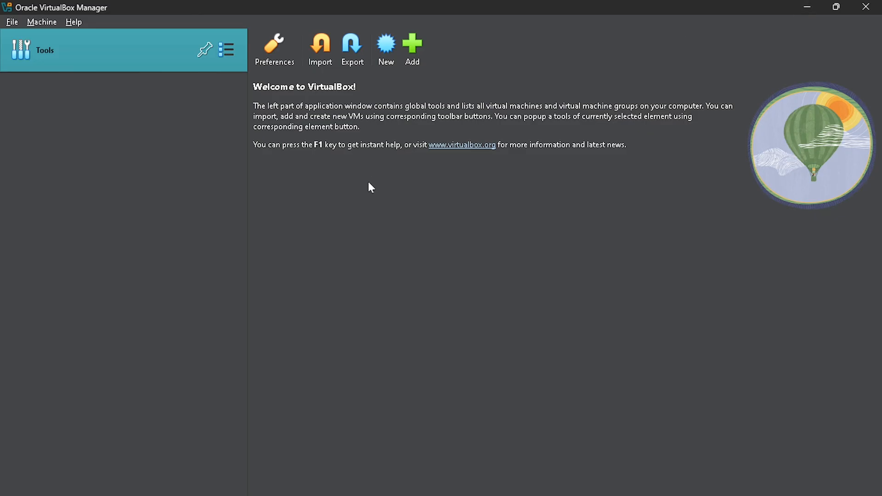
pyautogui.moveTo(373, 216)
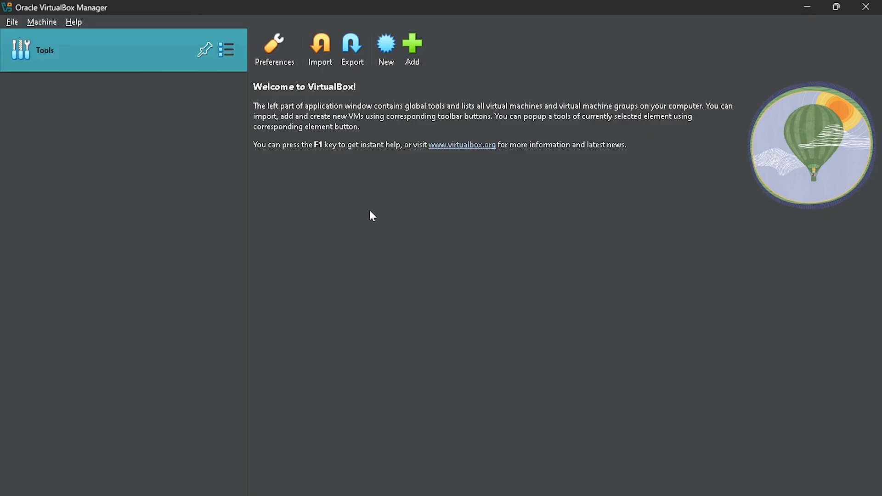
pyautogui.moveTo(403, 78)
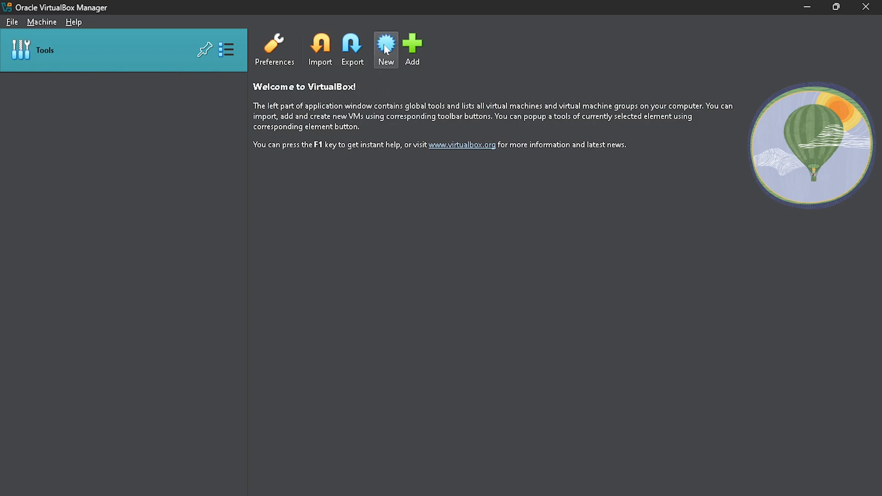
# Step: Start the Create Virtual Machine wizard from the Machine menu via New..
pyautogui.click(42, 22)
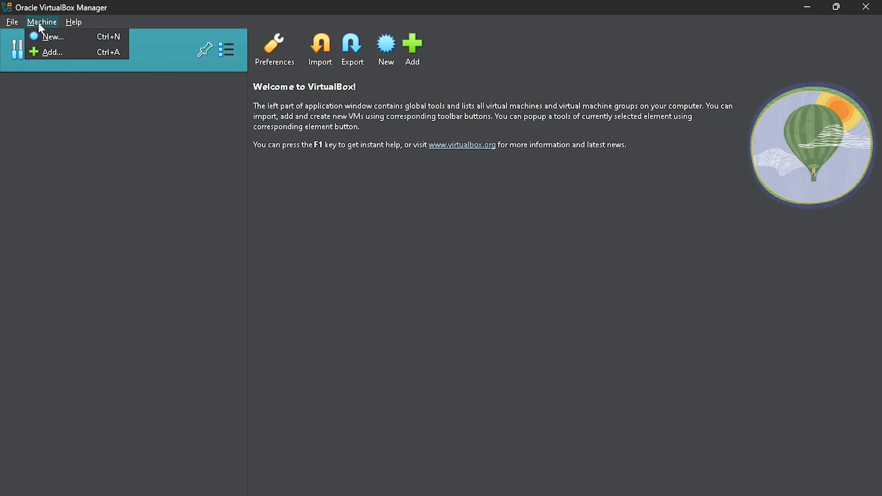
pyautogui.moveTo(67, 38)
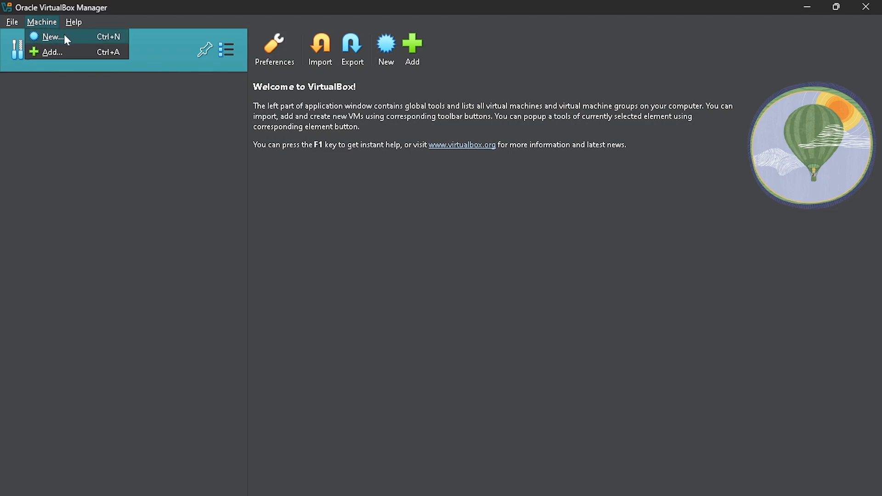
pyautogui.moveTo(115, 46)
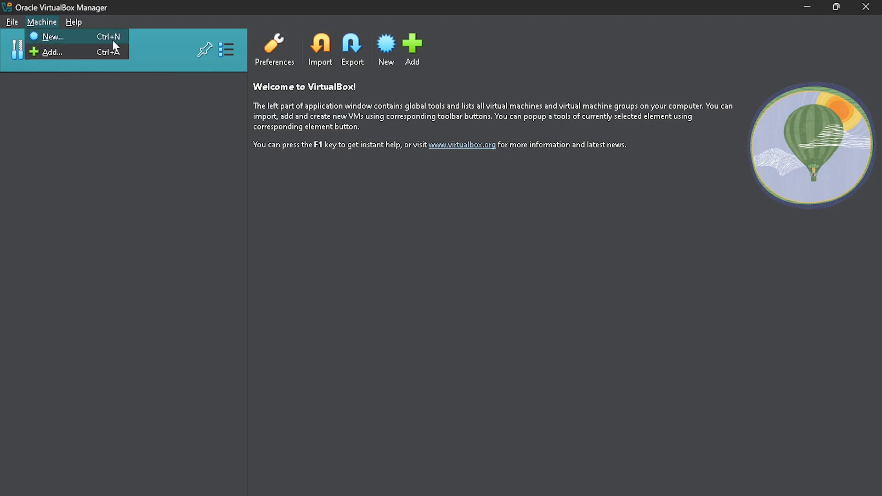
pyautogui.click(50, 37)
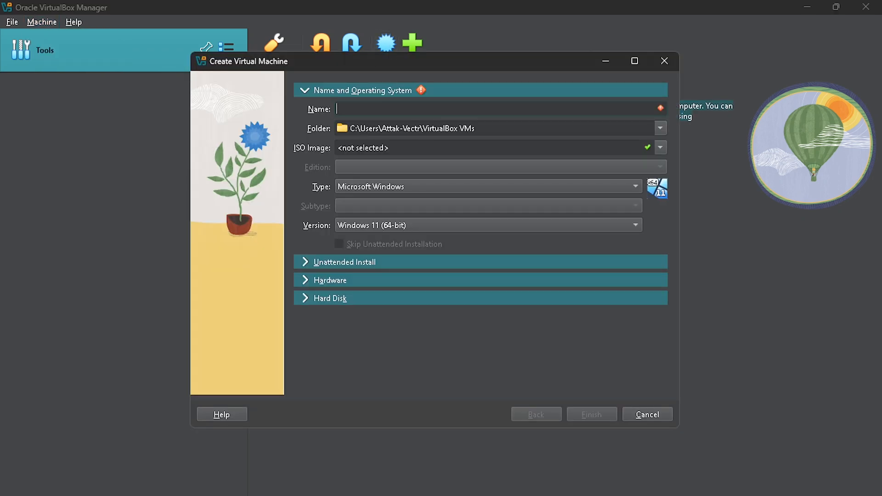
# Step: Name the machine 'Pop Os' and attach pop-os_22.04_amd64_intel_43.iso, detected as Ubuntu (64-bit)
pyautogui.write('Pop Os')
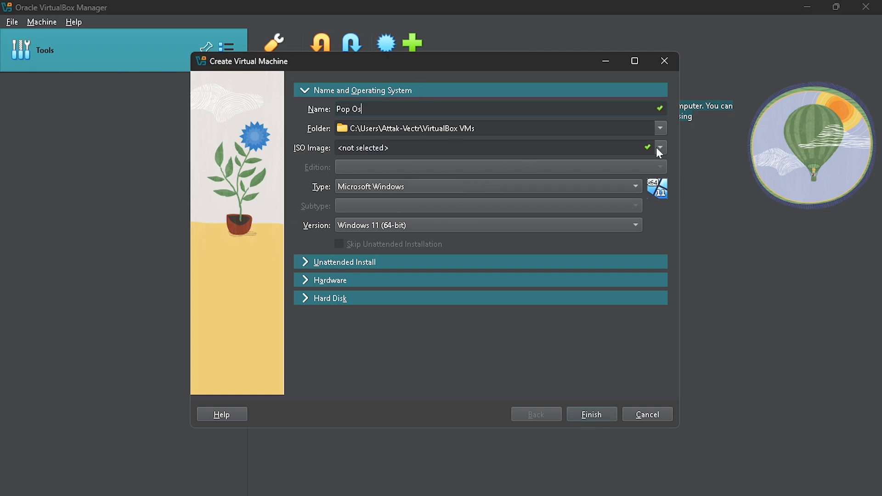
pyautogui.click(660, 147)
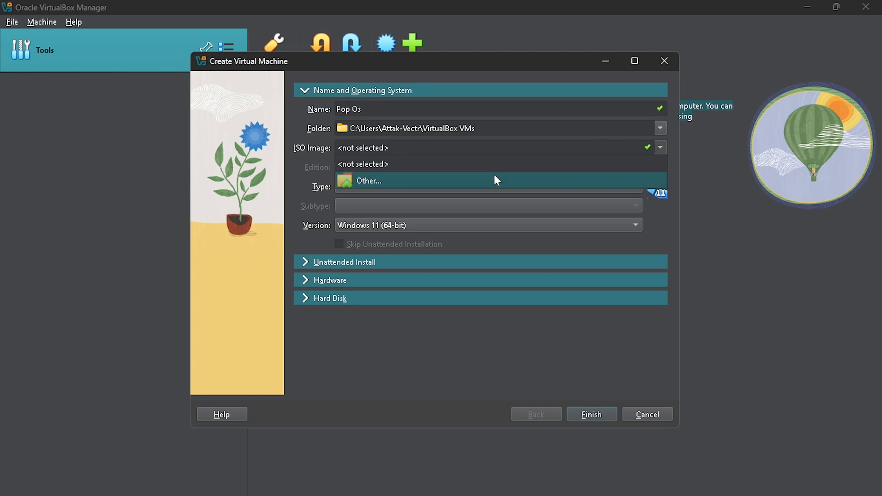
pyautogui.click(369, 180)
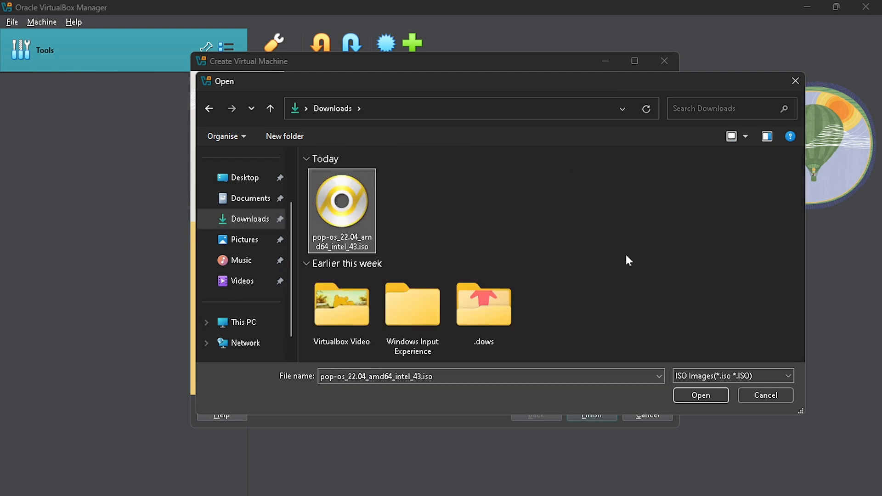
pyautogui.click(701, 395)
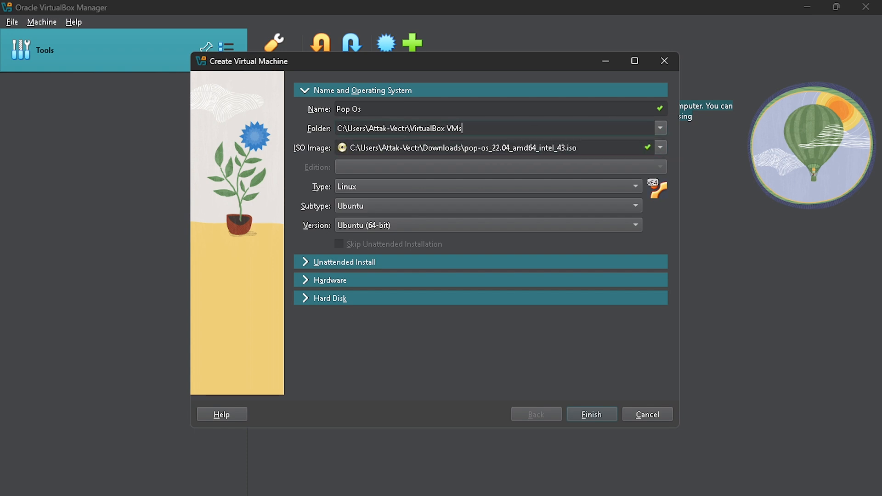
pyautogui.moveTo(627, 187)
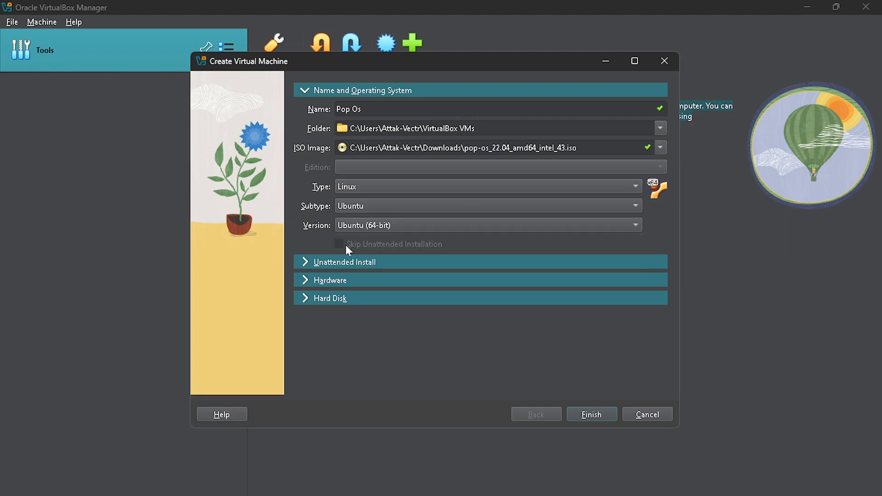
pyautogui.moveTo(540, 215)
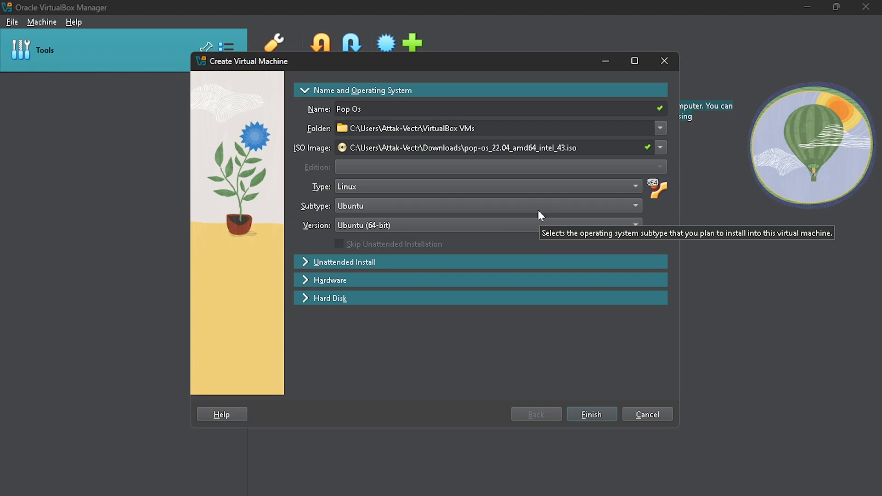
pyautogui.moveTo(398, 249)
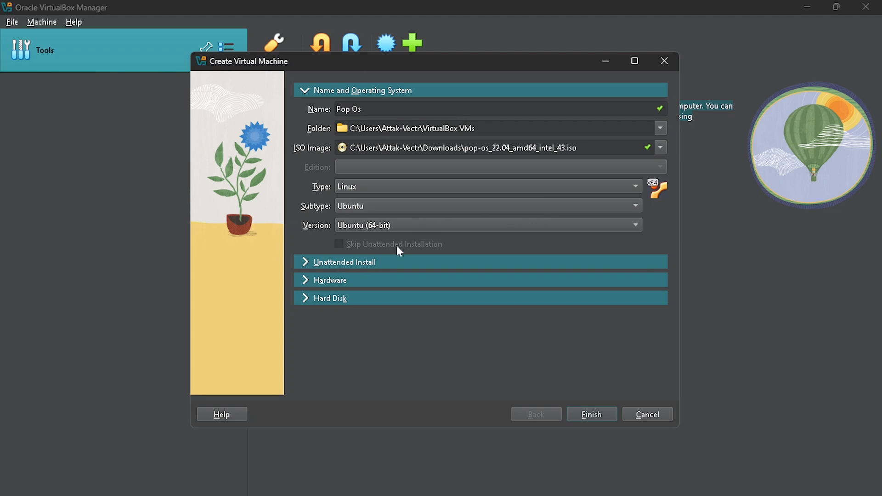
pyautogui.moveTo(356, 248)
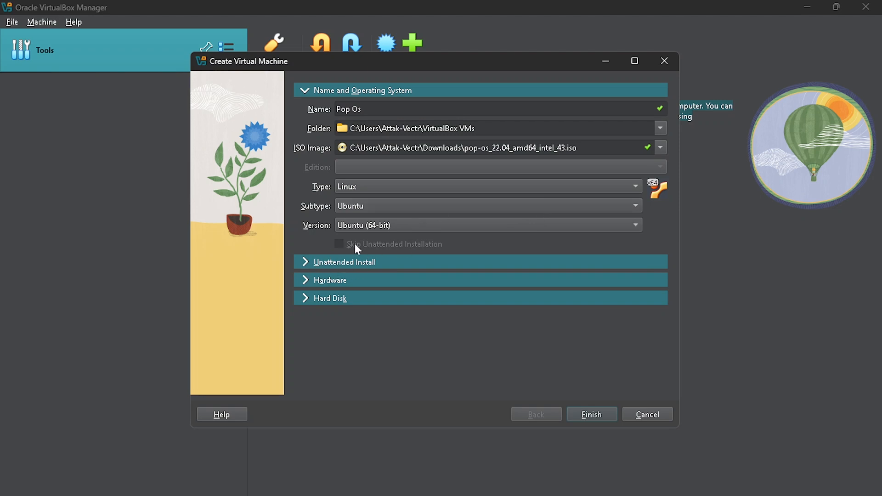
pyautogui.moveTo(306, 279)
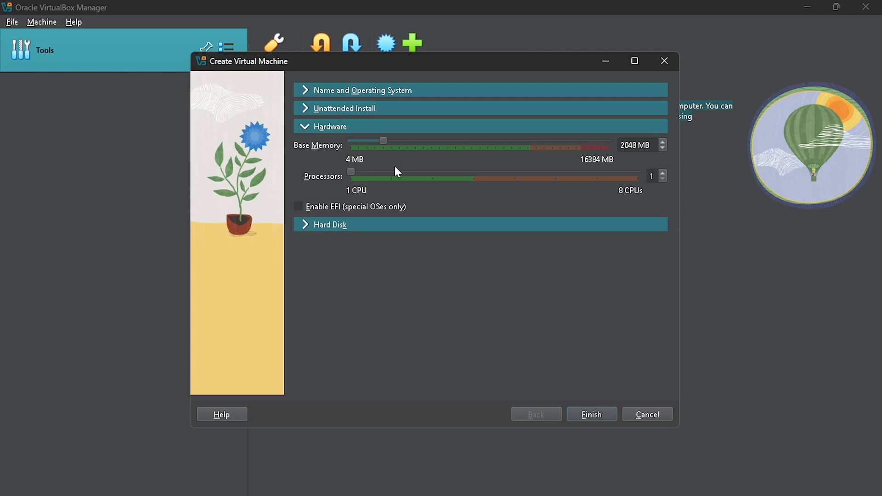
pyautogui.moveTo(529, 193)
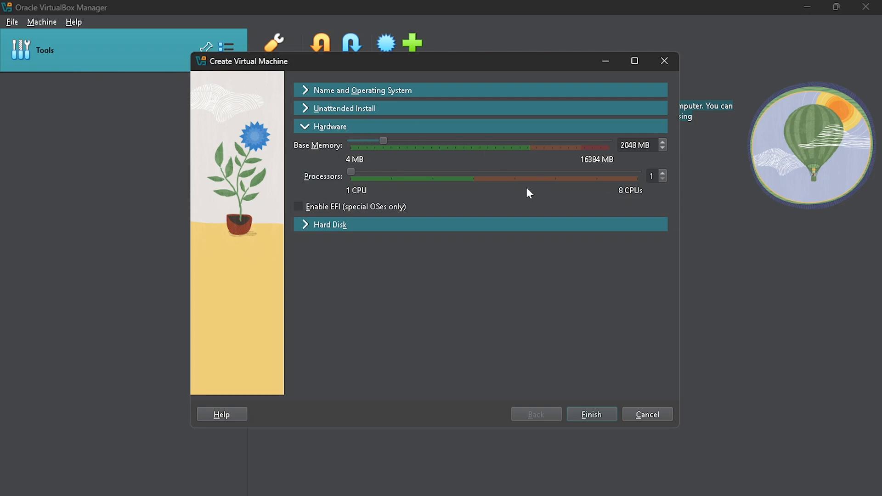
pyautogui.moveTo(598, 171)
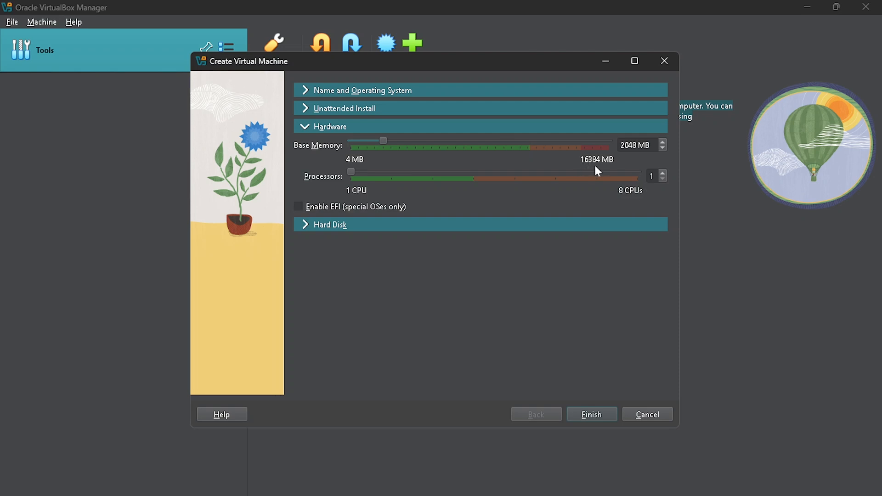
pyautogui.moveTo(382, 151)
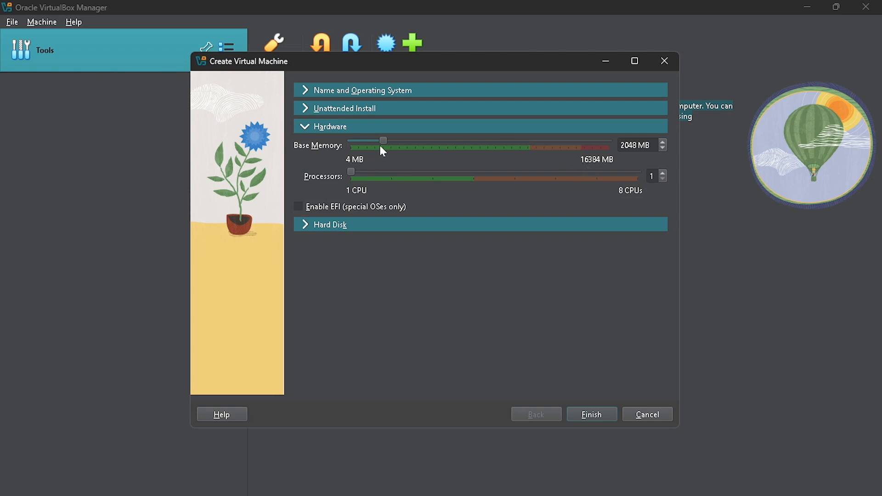
pyautogui.moveTo(380, 146)
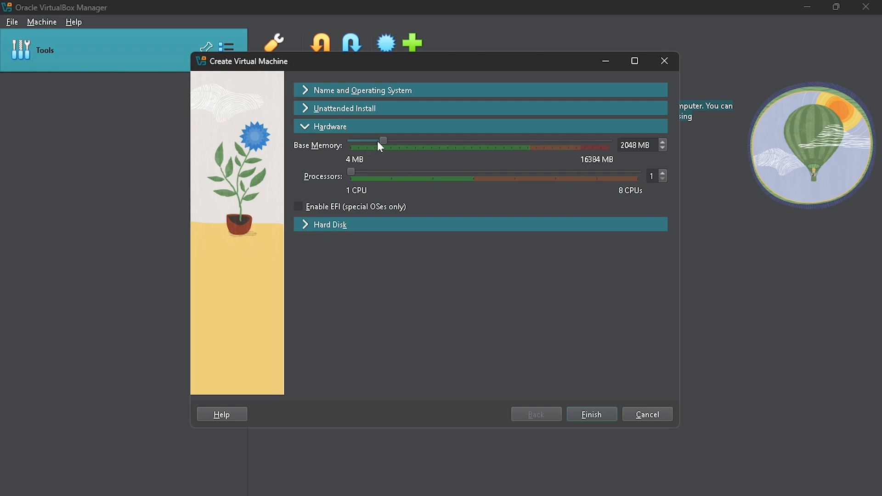
# Step: Set the machine to 2 processors and, after trying higher values, settle base memory at 3124 MB
pyautogui.moveTo(383, 140); pyautogui.dragTo(400, 141)
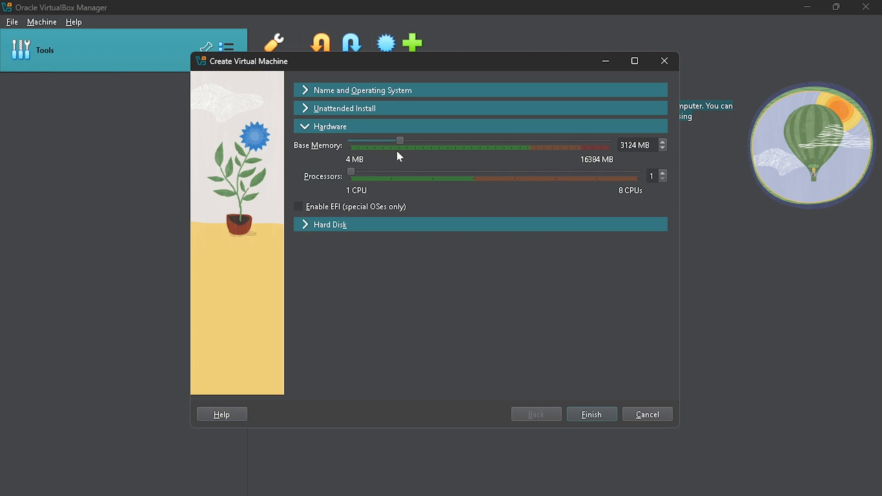
pyautogui.moveTo(400, 139); pyautogui.dragTo(404, 139)
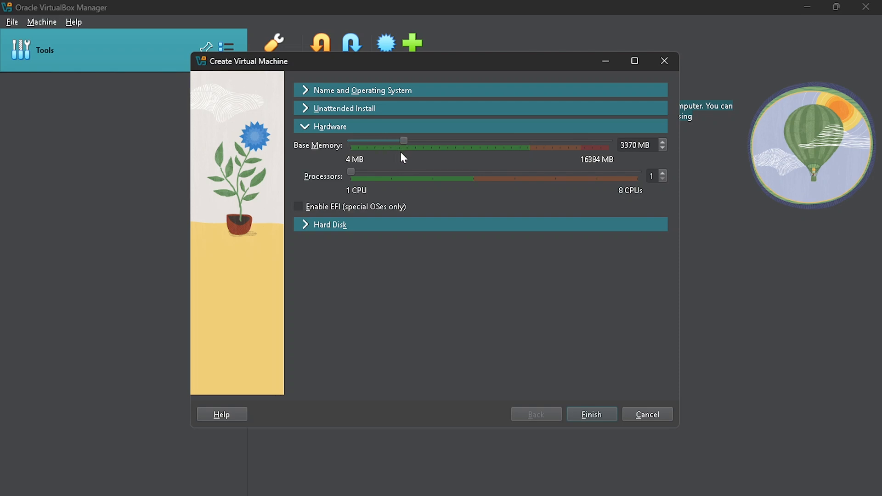
pyautogui.moveTo(351, 180)
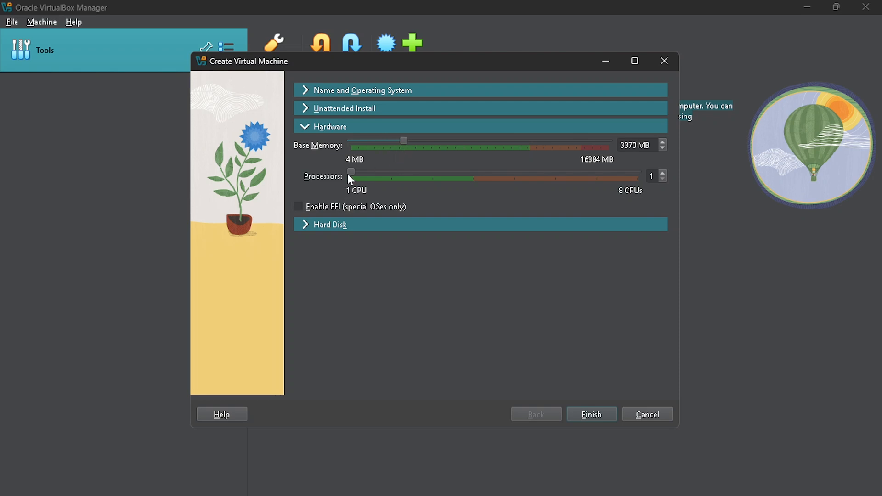
pyautogui.moveTo(351, 178)
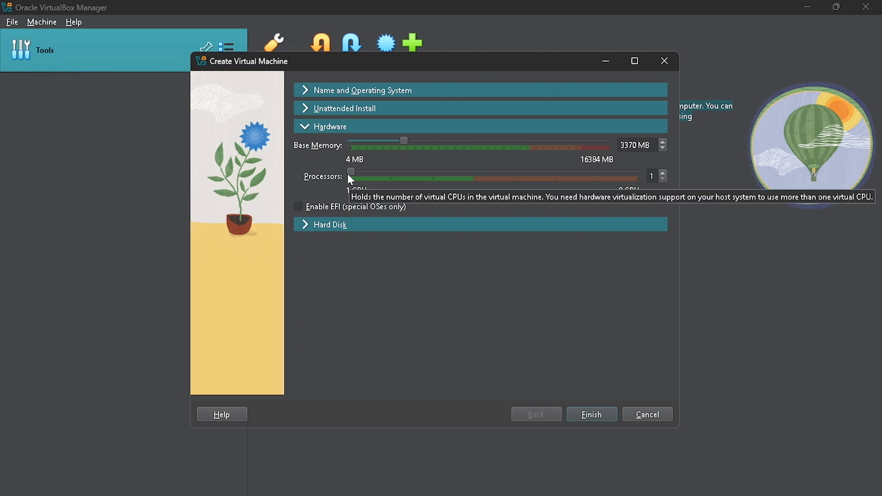
pyautogui.moveTo(352, 174)
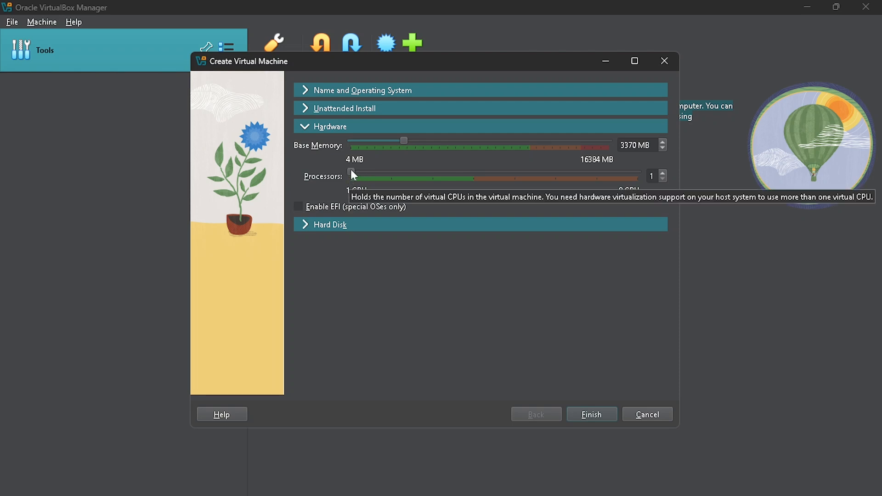
pyautogui.moveTo(351, 176); pyautogui.dragTo(392, 176)
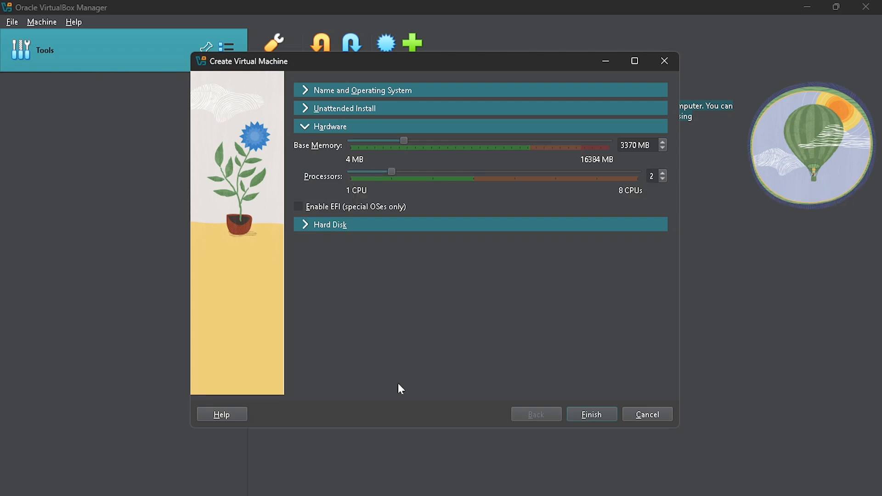
pyautogui.moveTo(549, 149)
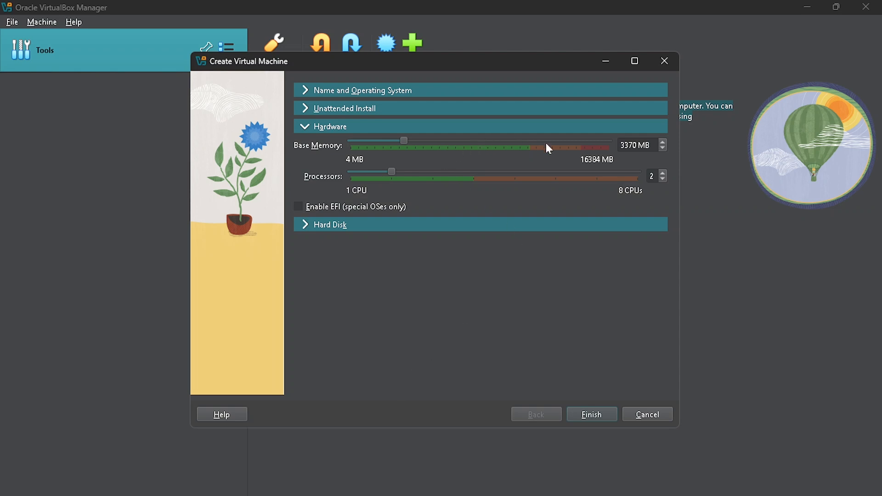
pyautogui.moveTo(518, 145)
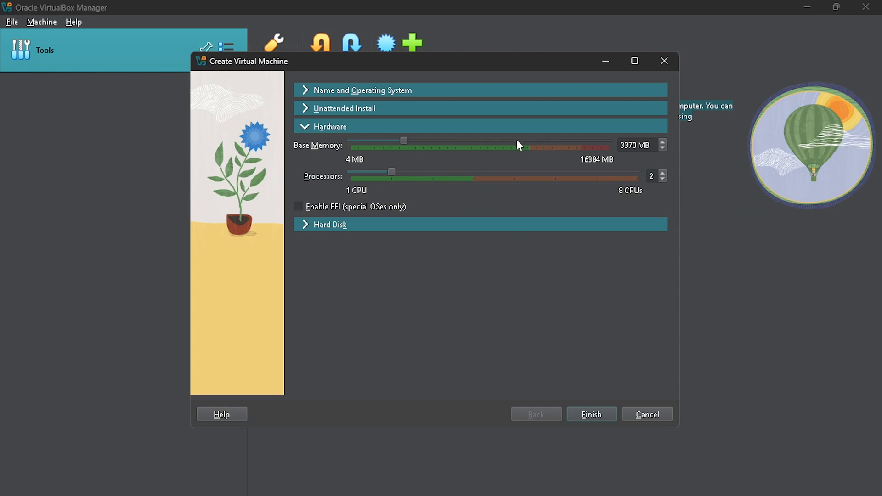
pyautogui.moveTo(404, 140); pyautogui.dragTo(565, 140)
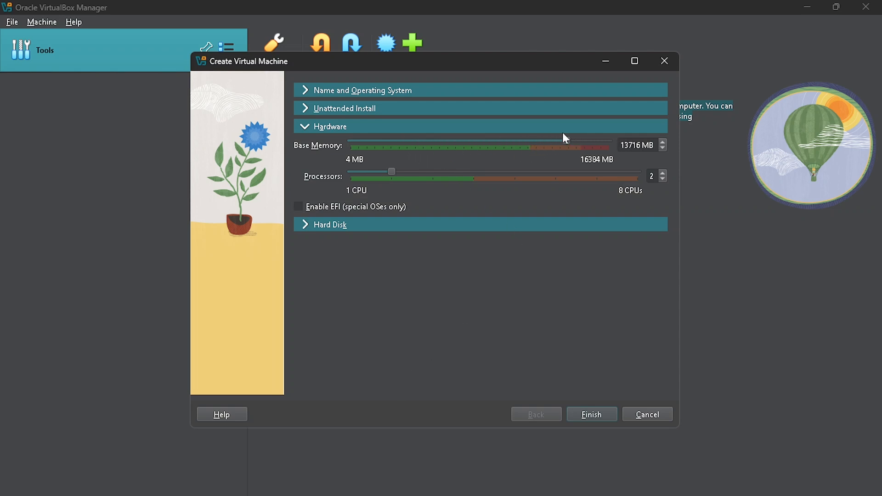
pyautogui.moveTo(564, 141); pyautogui.dragTo(533, 142)
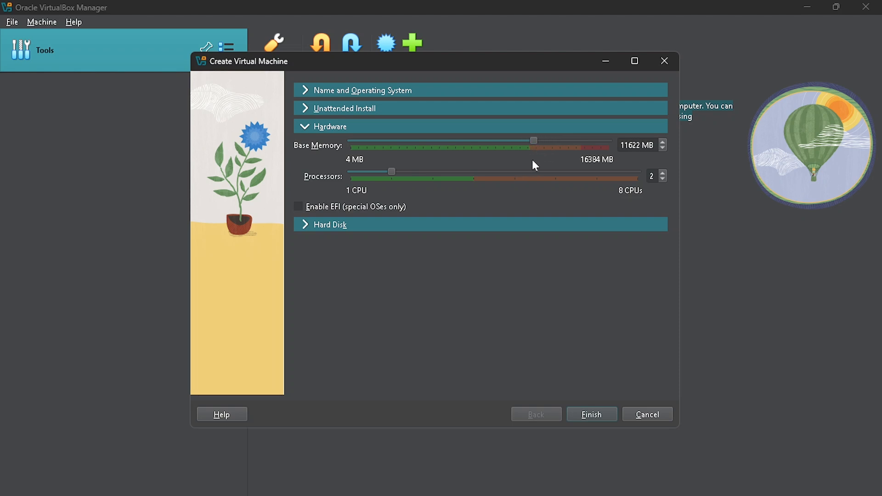
pyautogui.moveTo(532, 140); pyautogui.dragTo(519, 139)
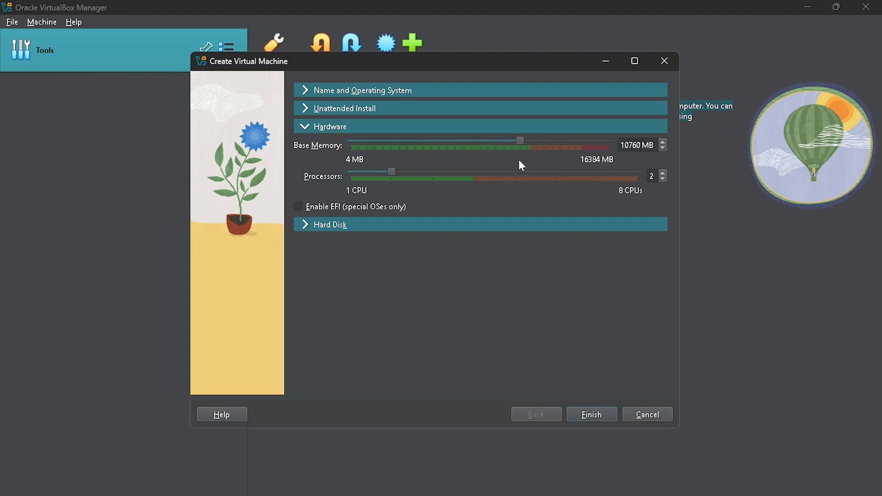
pyautogui.moveTo(518, 140); pyautogui.dragTo(523, 140)
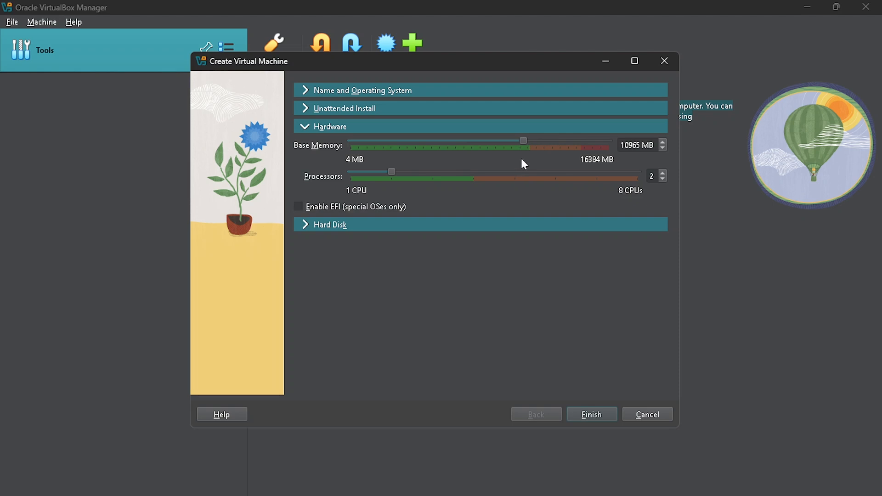
pyautogui.moveTo(521, 139); pyautogui.dragTo(394, 140)
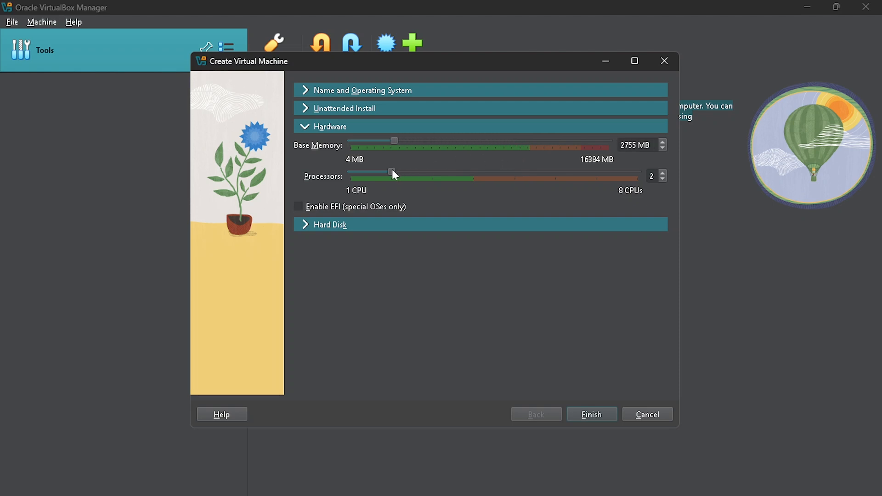
pyautogui.moveTo(394, 141); pyautogui.dragTo(400, 140)
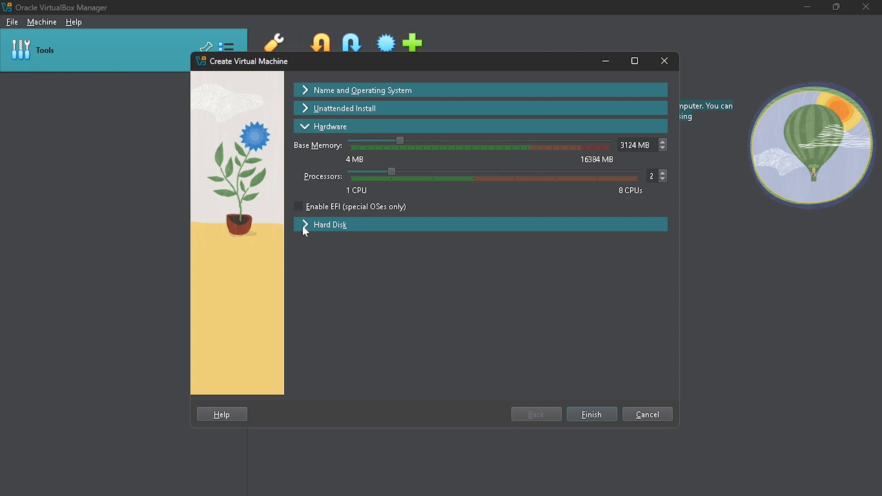
# Step: Keep the 25 GB VDI disk and leave Pre-allocate Full Size unticked so it grows dynamically
pyautogui.click(331, 224)
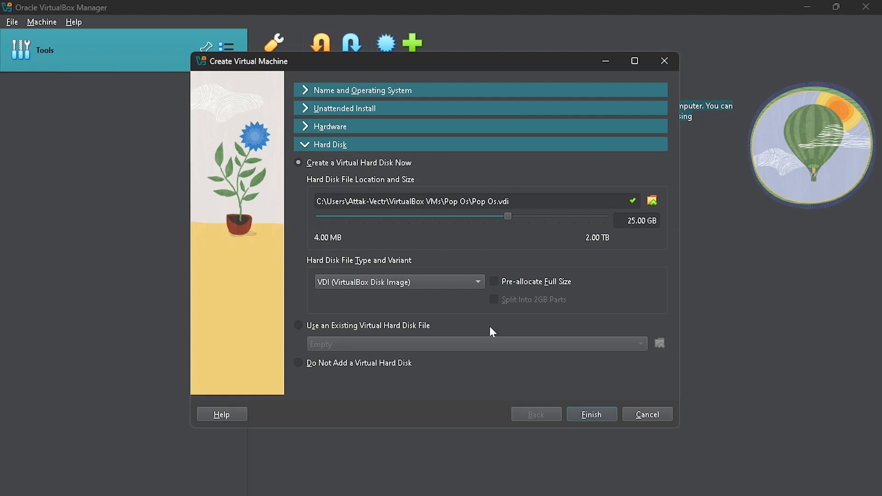
pyautogui.moveTo(606, 234)
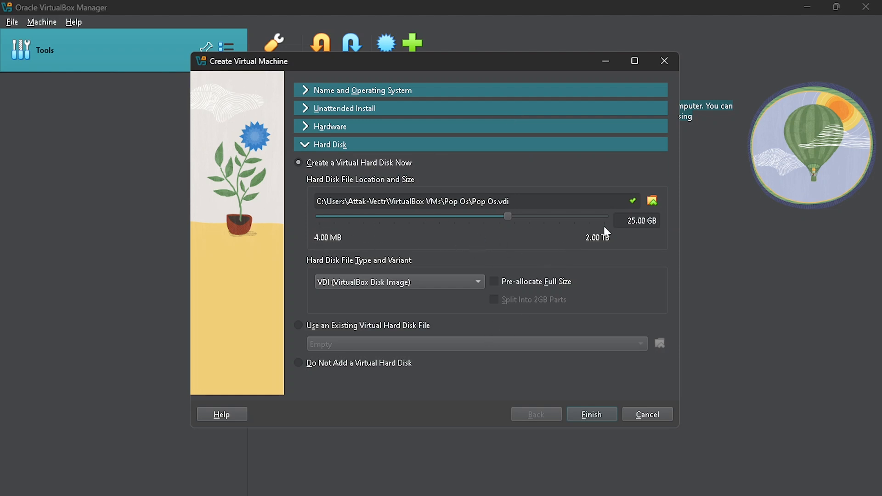
pyautogui.moveTo(601, 234)
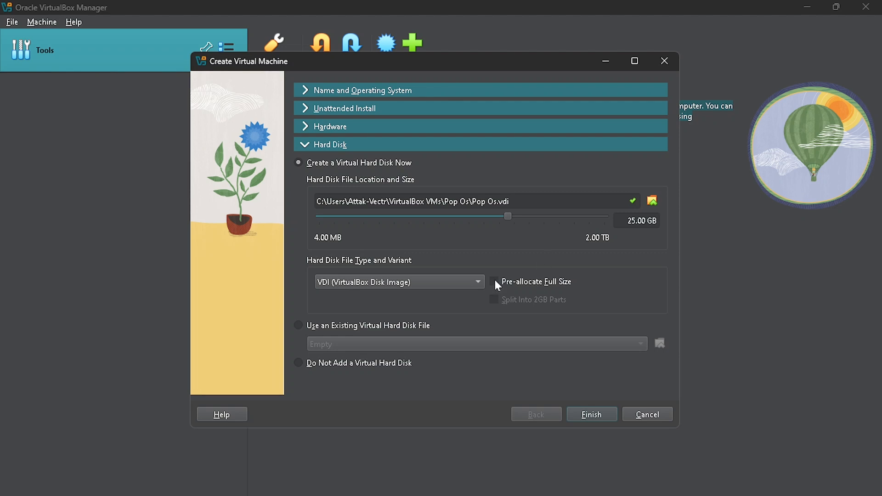
pyautogui.click(494, 282)
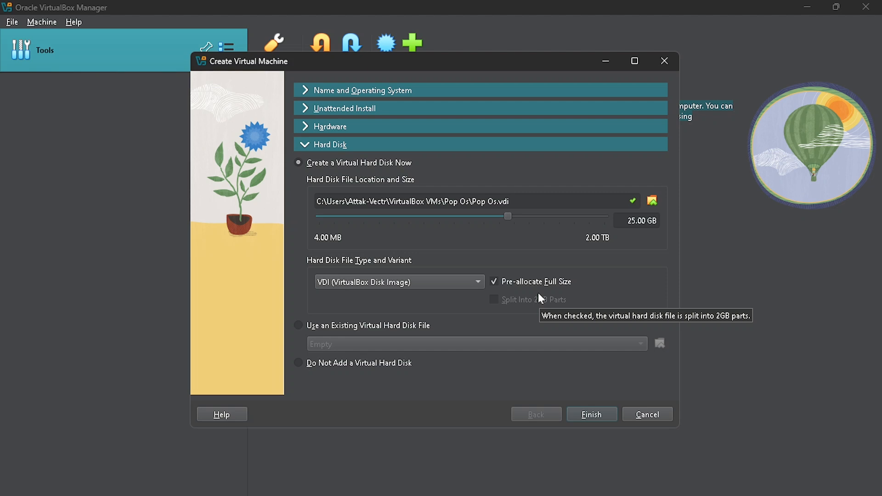
pyautogui.moveTo(496, 284)
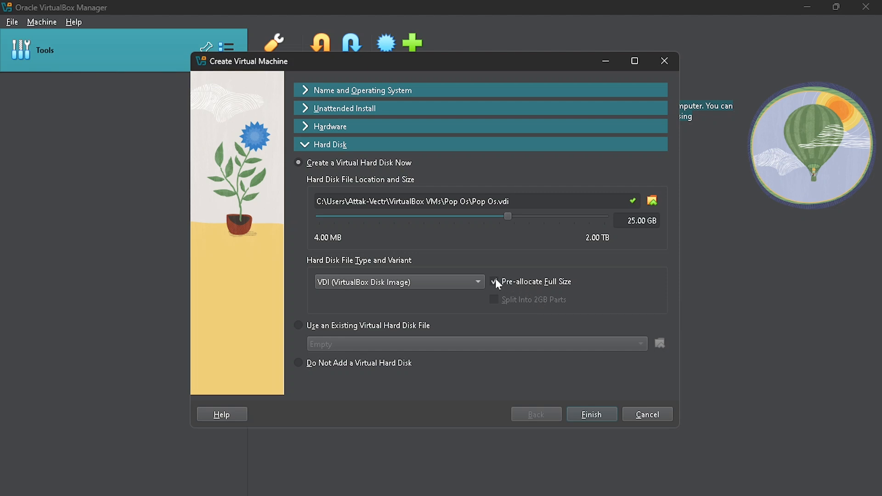
pyautogui.click(493, 282)
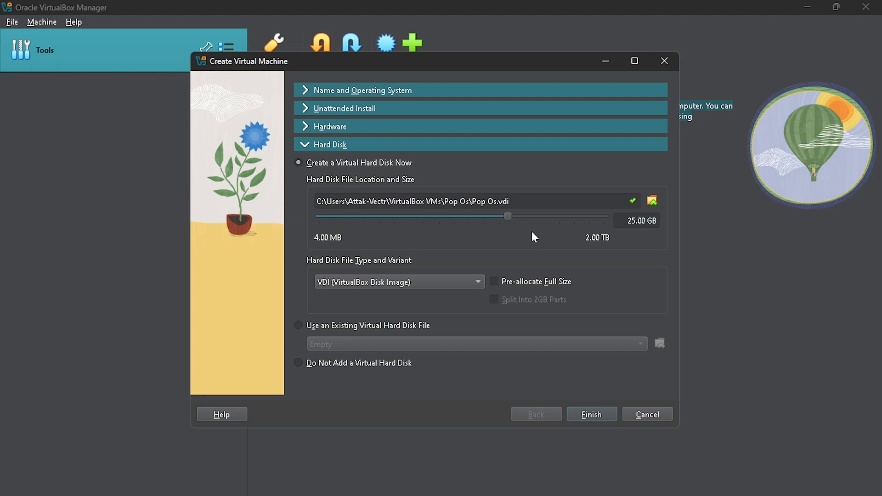
pyautogui.moveTo(581, 219)
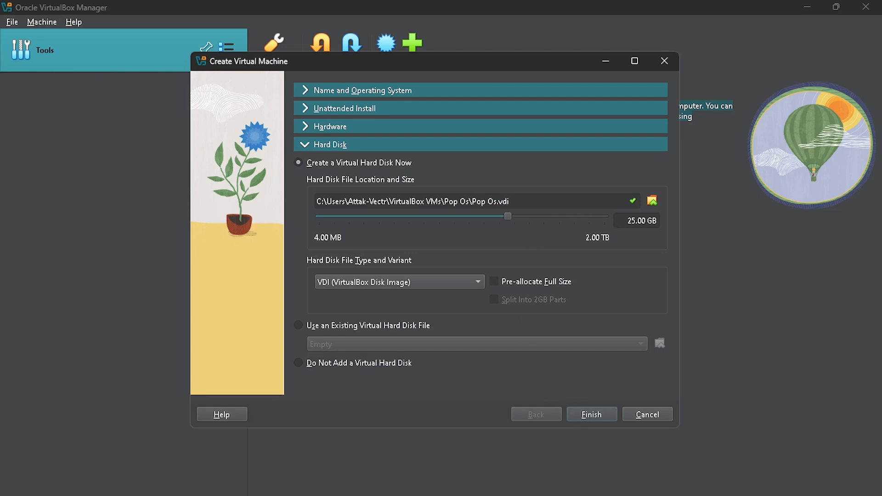
pyautogui.moveTo(578, 421)
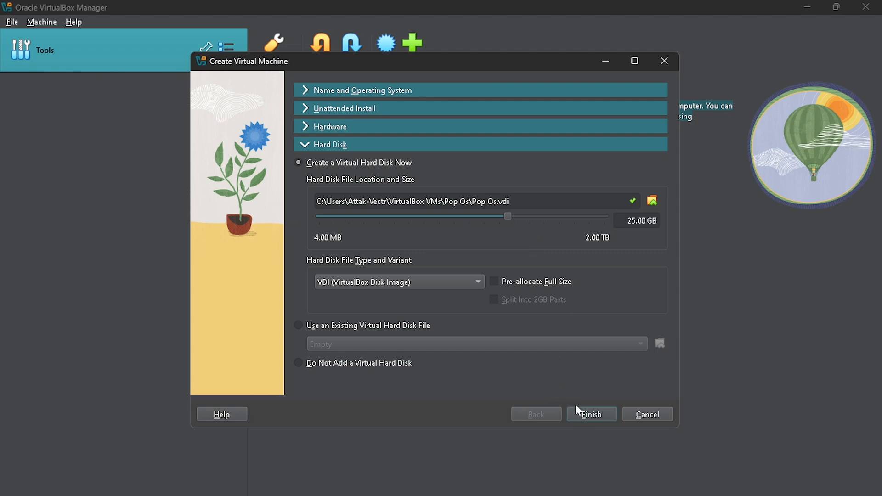
pyautogui.moveTo(582, 430)
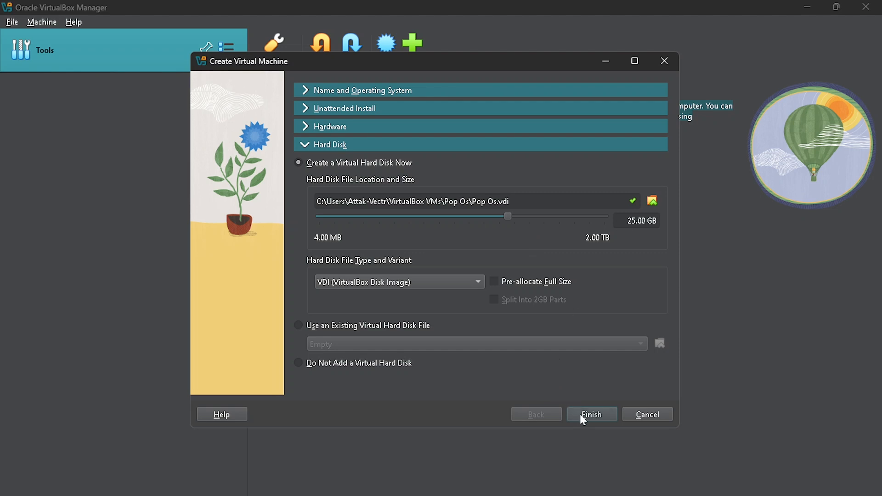
# Step: Finish the wizard so the Pop Os machine appears powered off in the manager
pyautogui.click(591, 414)
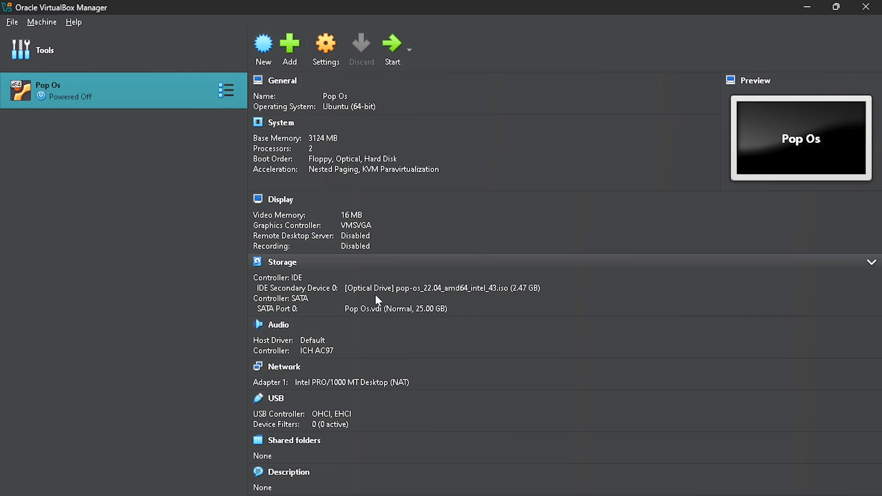
pyautogui.moveTo(283, 203)
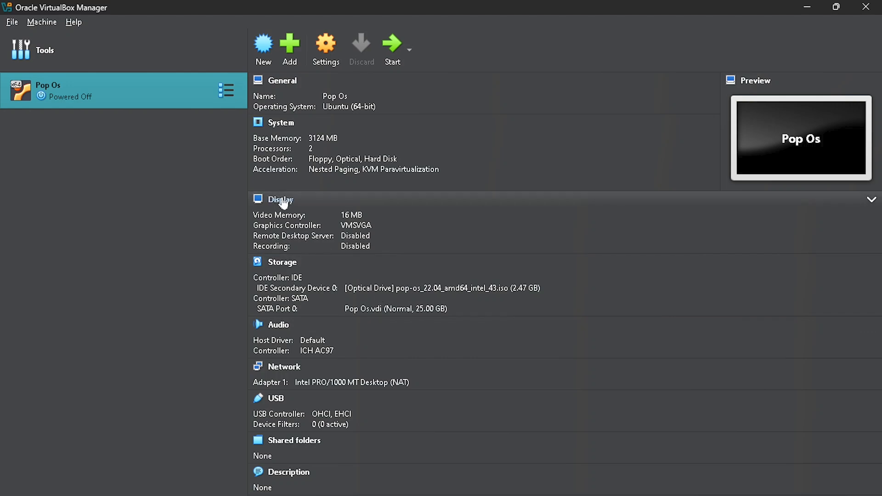
# Step: Set the Pop Os machine's Display video memory to 128 MB and save the settings
pyautogui.click(325, 42)
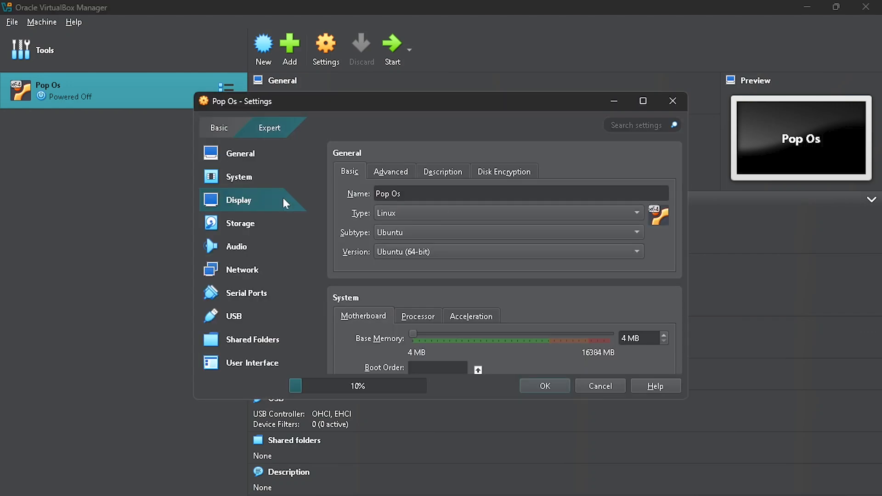
pyautogui.click(238, 200)
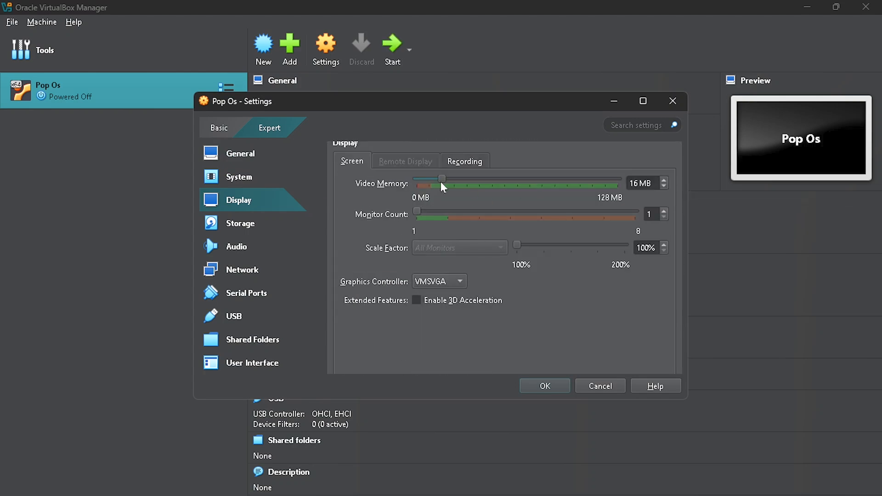
pyautogui.moveTo(442, 179); pyautogui.dragTo(575, 179)
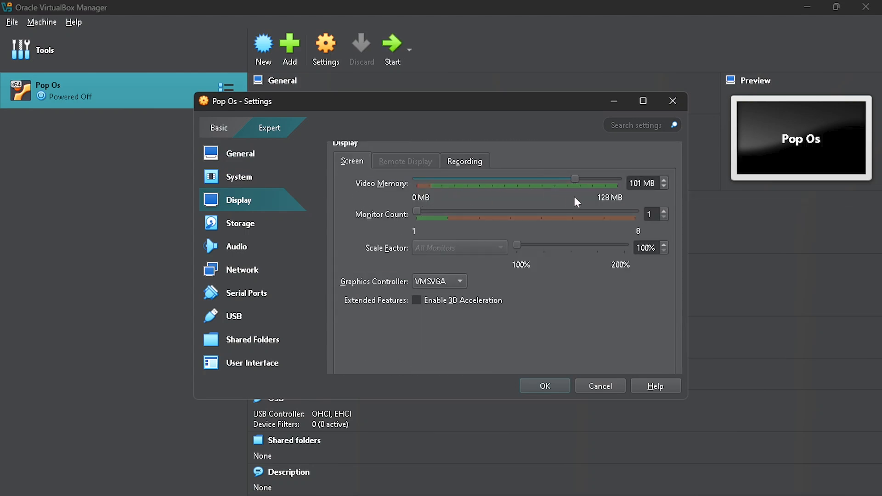
pyautogui.moveTo(575, 178); pyautogui.dragTo(617, 179)
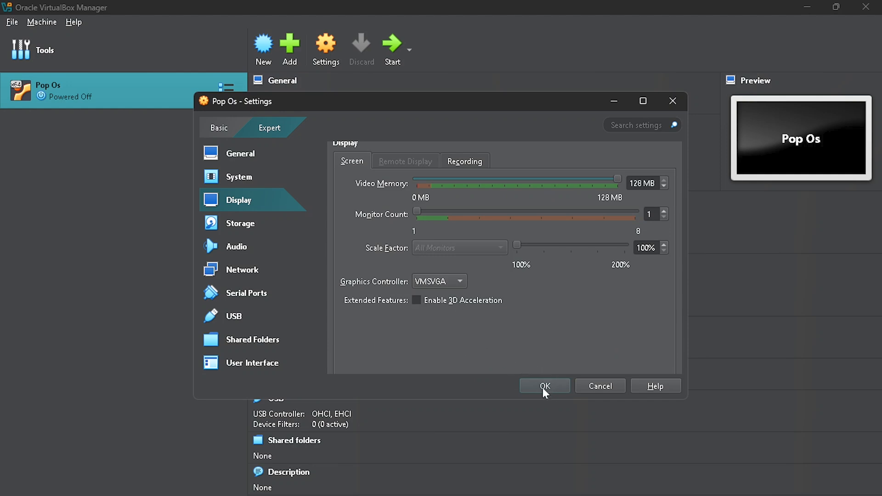
pyautogui.click(544, 385)
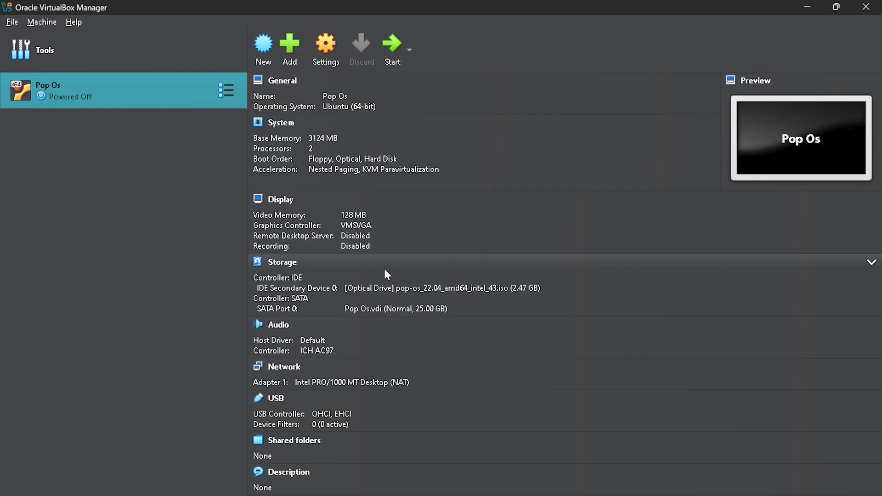
pyautogui.moveTo(382, 281)
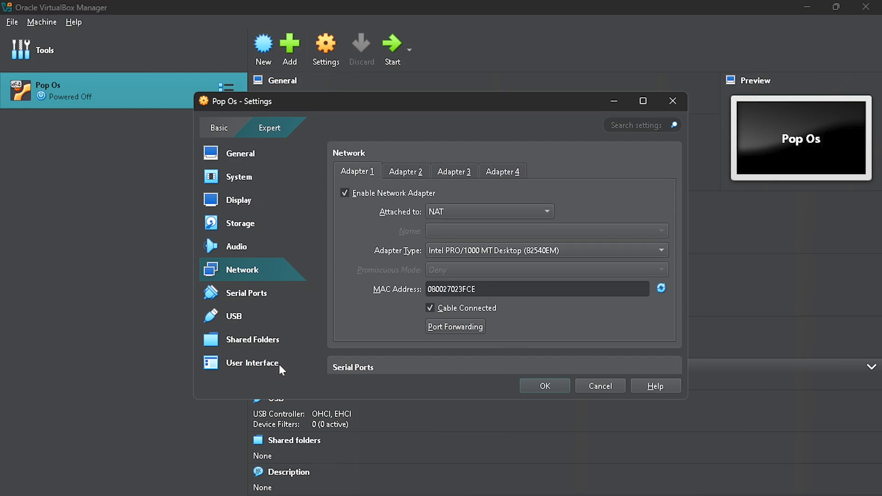
pyautogui.moveTo(517, 216)
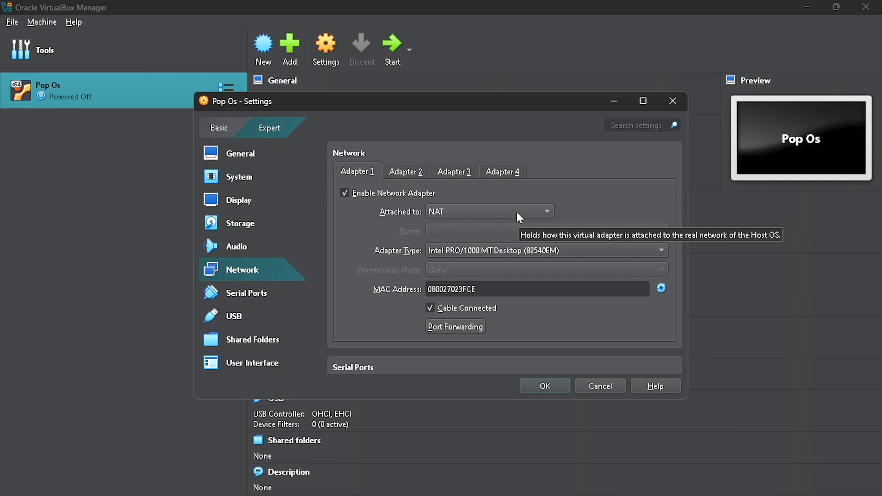
pyautogui.moveTo(519, 217)
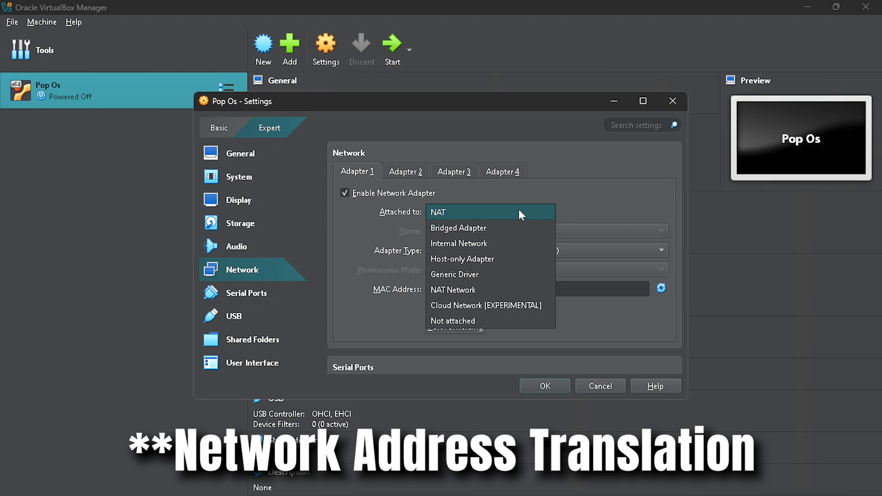
pyautogui.moveTo(461, 246)
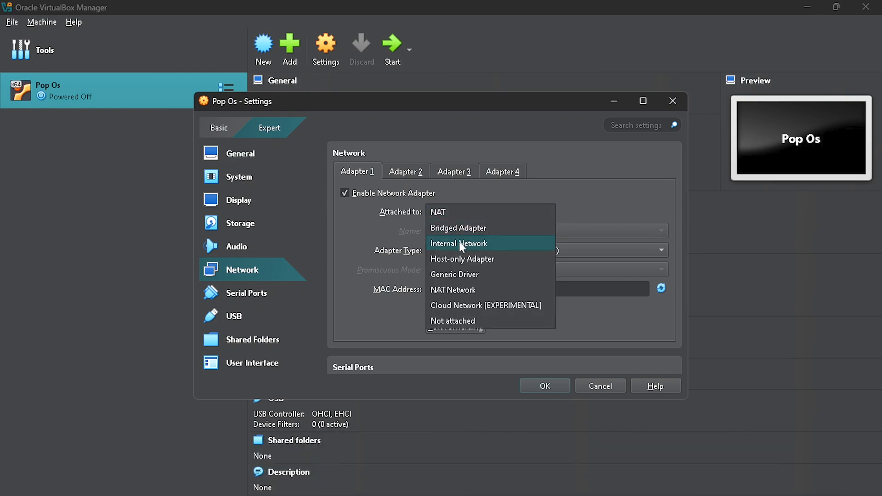
pyautogui.moveTo(483, 228)
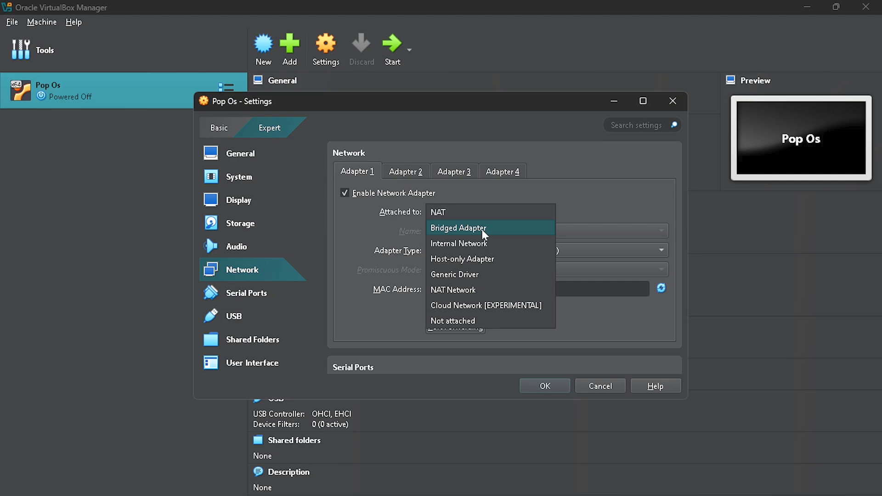
pyautogui.moveTo(485, 215)
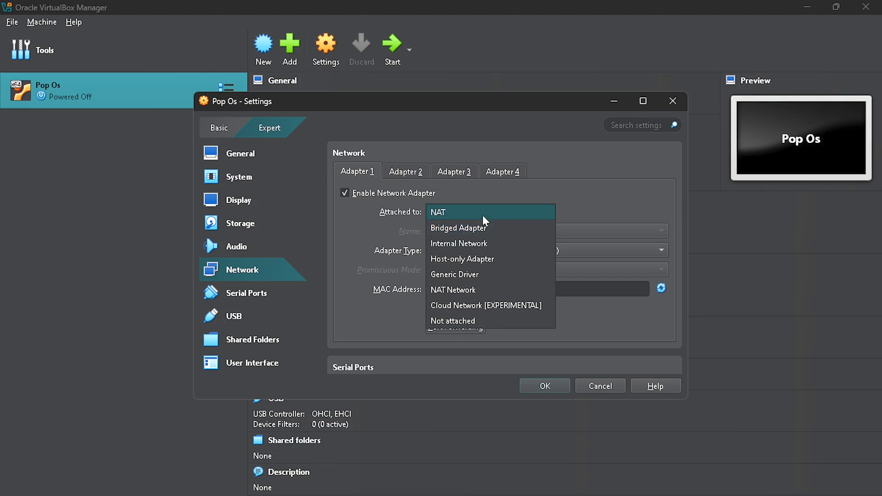
pyautogui.click(437, 212)
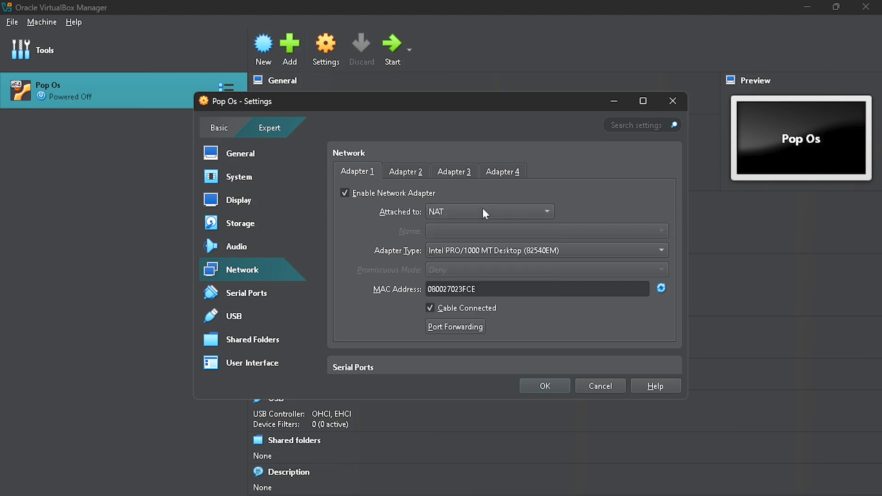
pyautogui.click(406, 170)
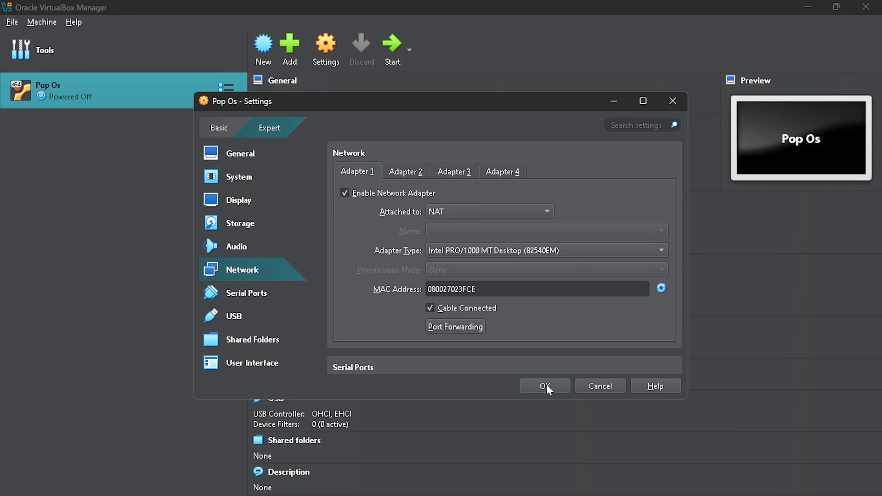
pyautogui.click(544, 385)
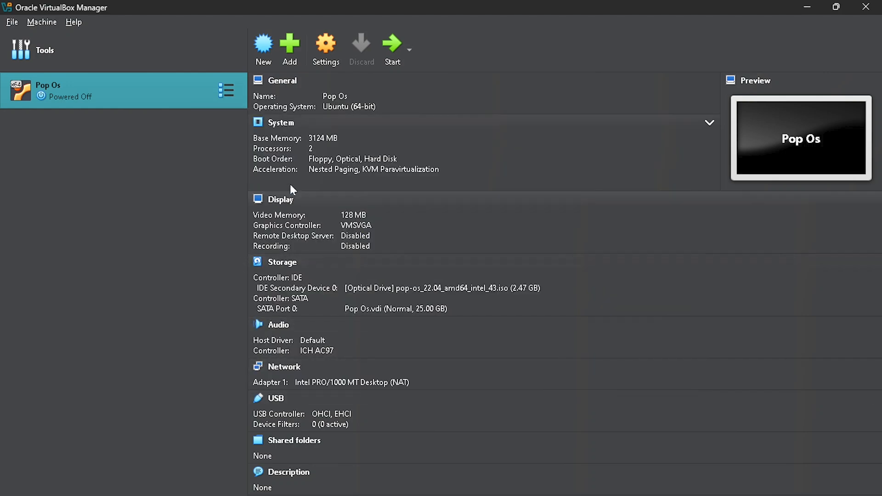
pyautogui.moveTo(343, 187)
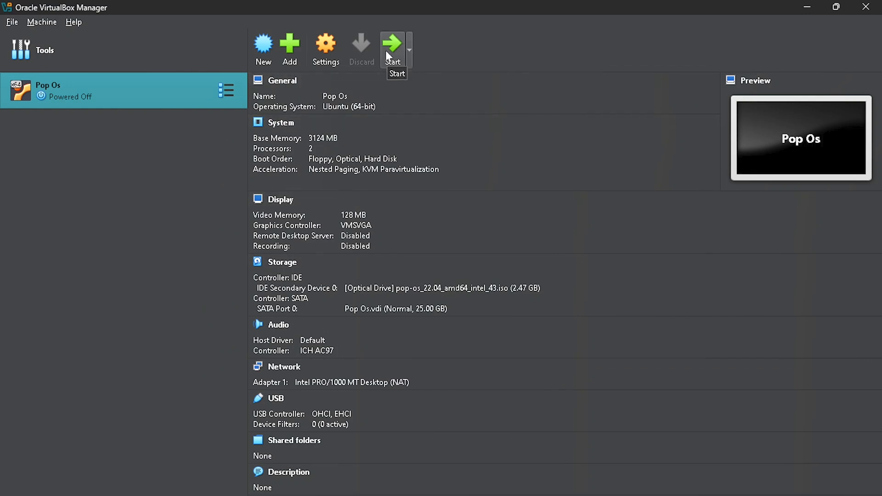
# Step: Power on the Pop Os machine so it boots in its own window
pyautogui.click(392, 43)
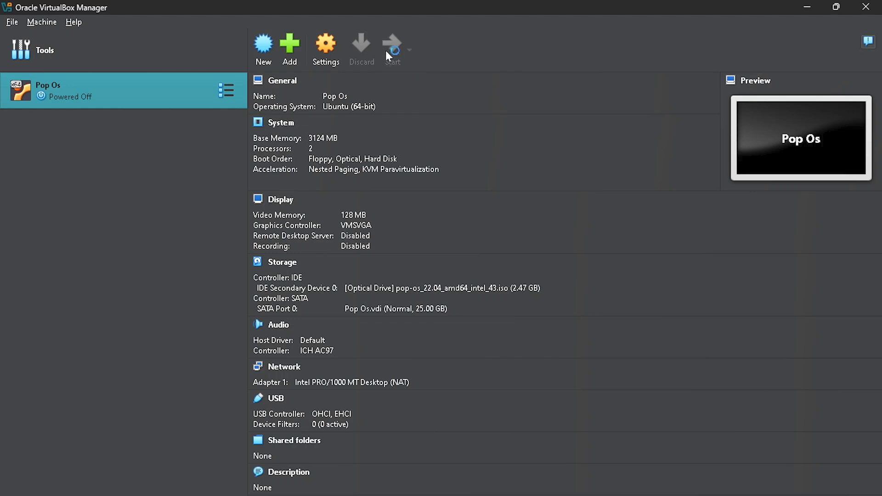
pyautogui.click(391, 43)
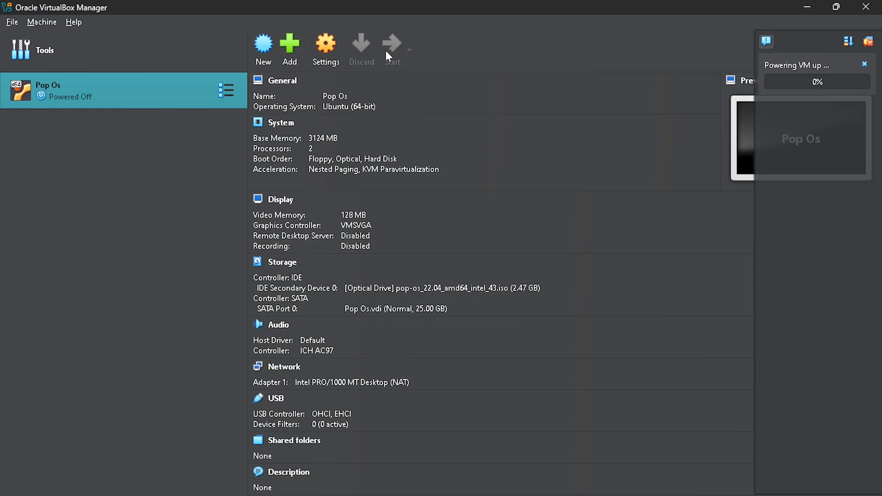
pyautogui.click(391, 44)
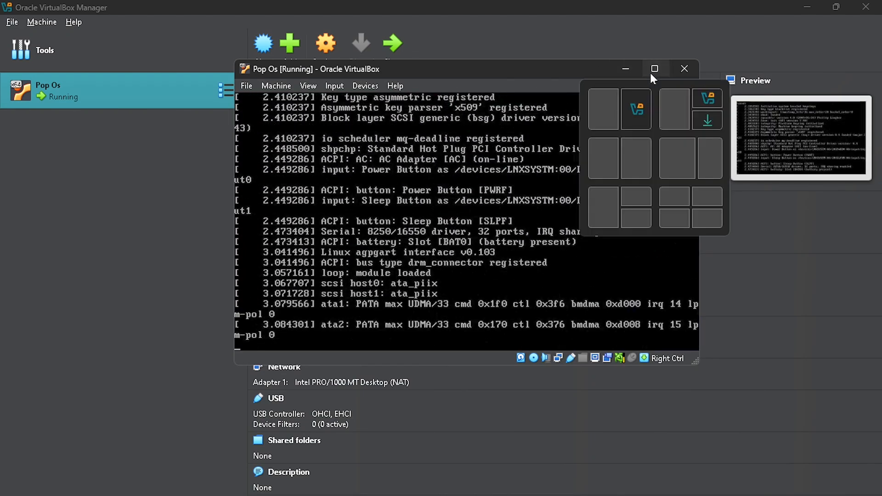
# Step: Maximize the running Pop Os machine's window while it continues booting
pyautogui.click(654, 68)
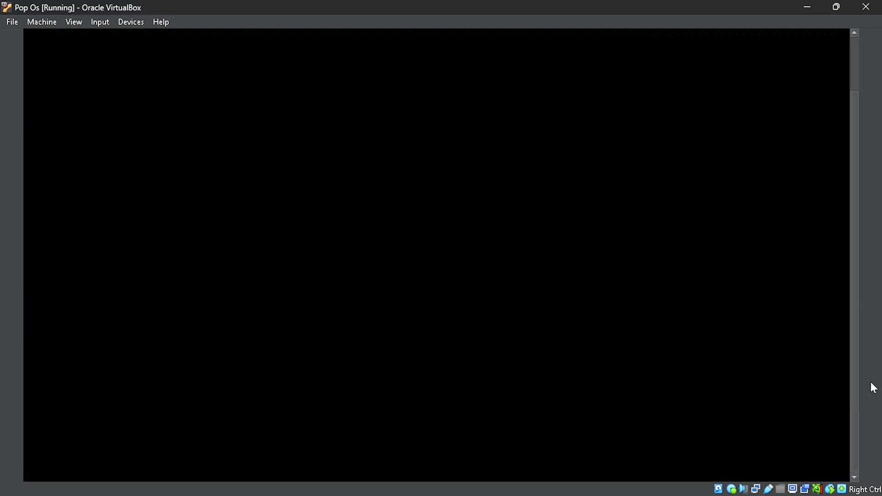
pyautogui.moveTo(852, 121)
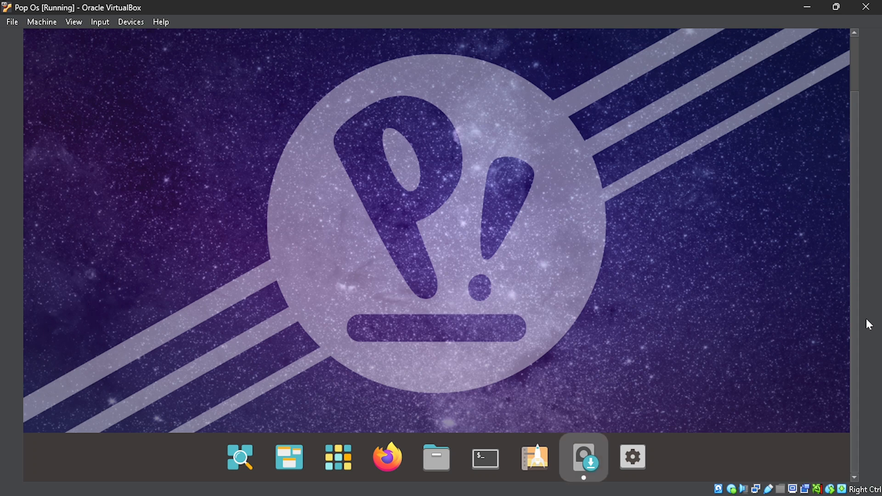
pyautogui.moveTo(480, 342)
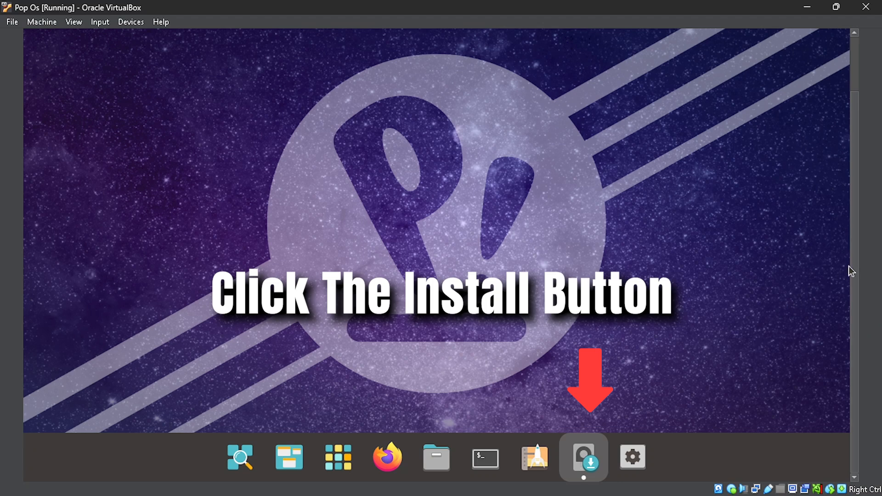
# Step: Start the Pop!_OS installer with United States English language and the default English (US) keyboard
pyautogui.click(583, 457)
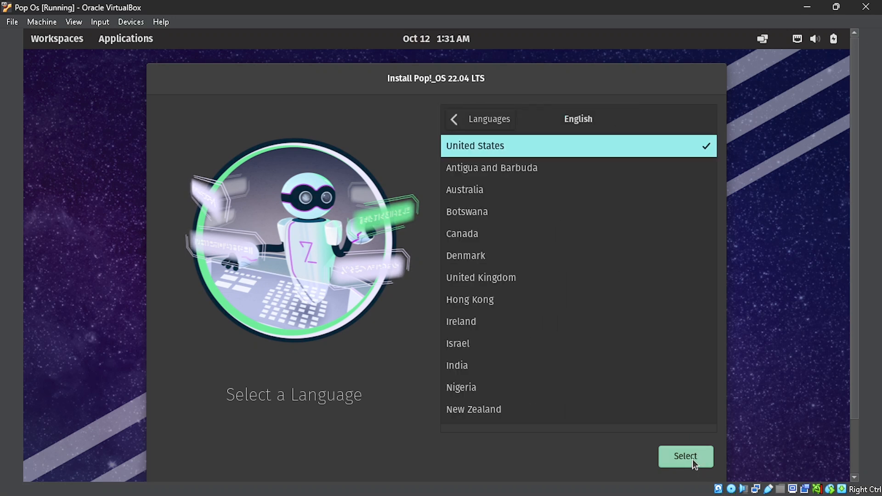
pyautogui.click(685, 457)
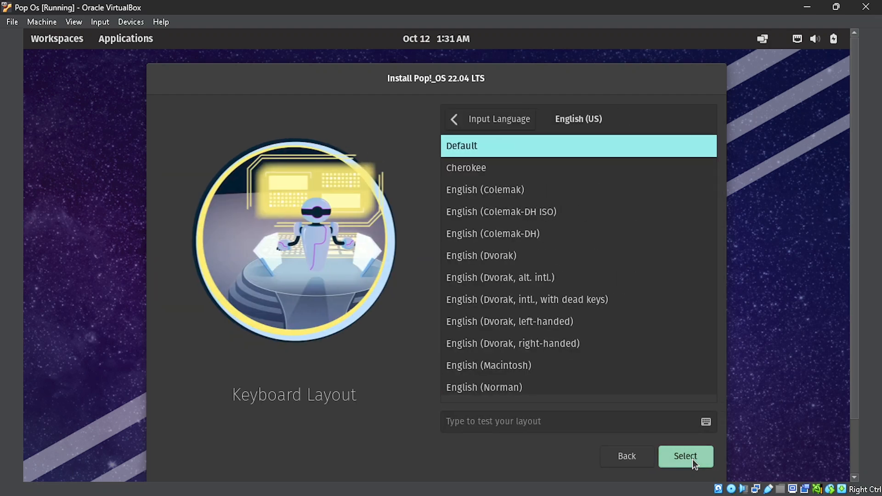
pyautogui.click(685, 457)
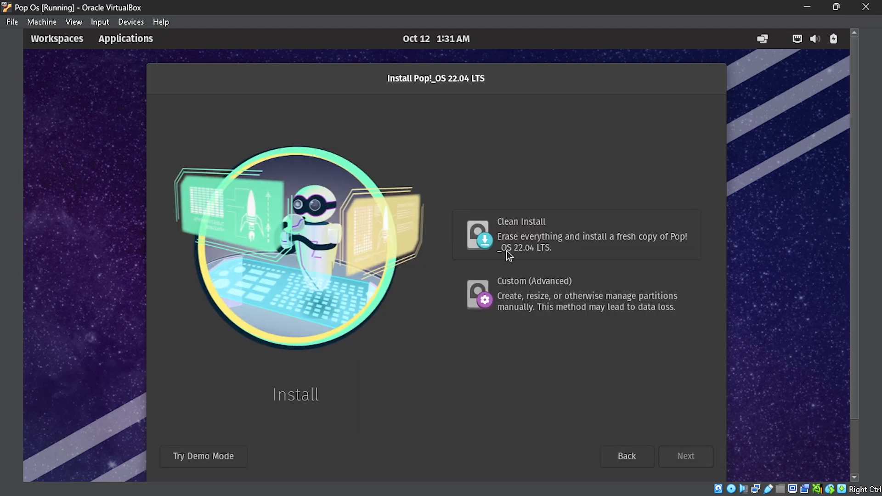
pyautogui.moveTo(562, 250)
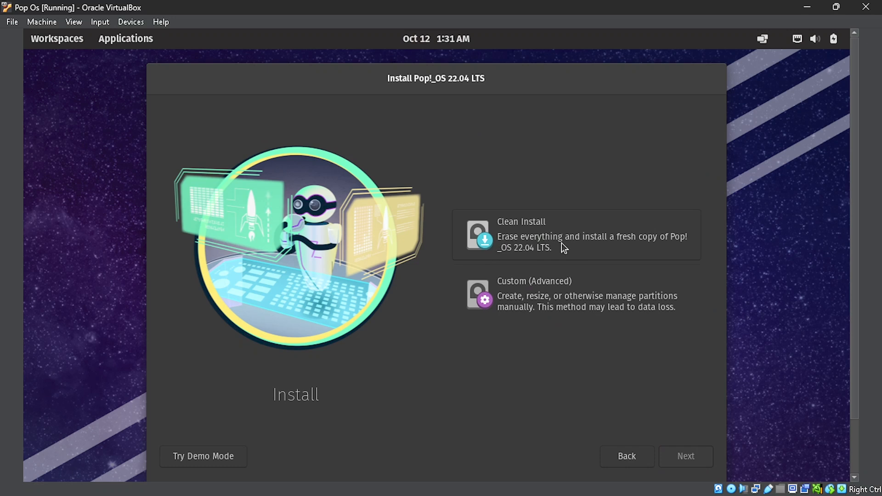
pyautogui.moveTo(608, 240)
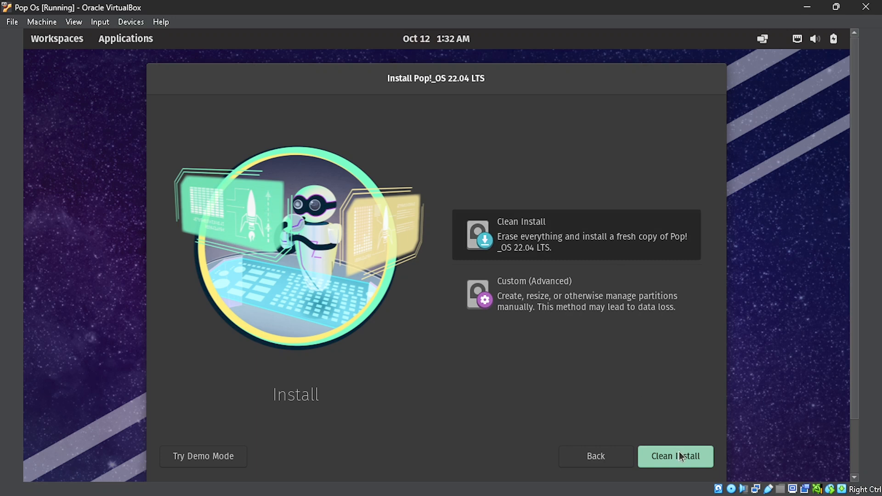
# Step: Clean-install Pop!_OS onto the 25 GB ATA VBOX HARDDISK, erasing it
pyautogui.click(675, 456)
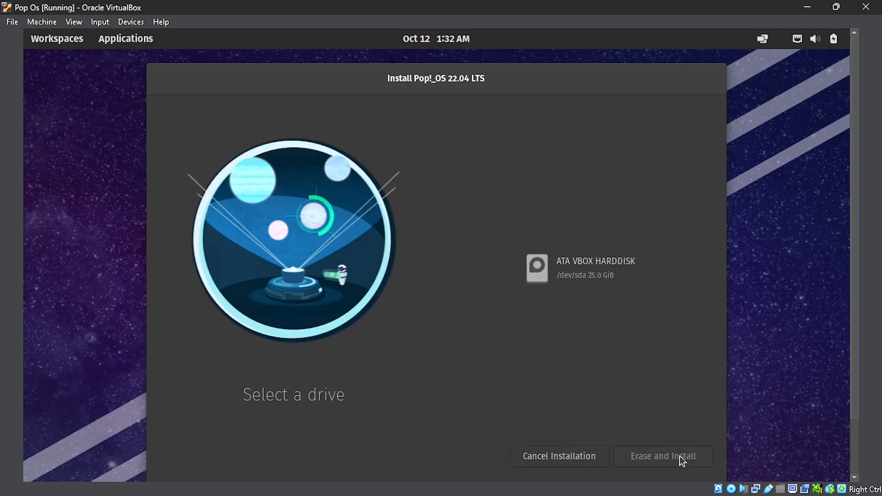
pyautogui.click(590, 276)
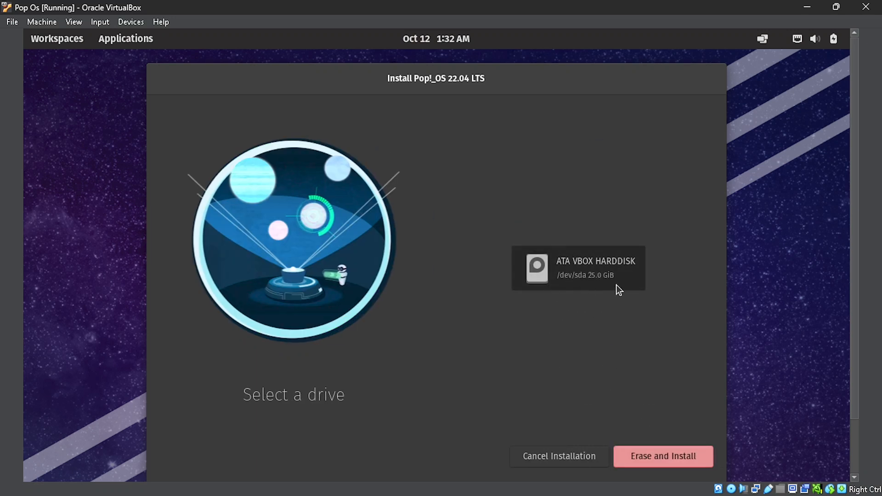
pyautogui.moveTo(654, 478)
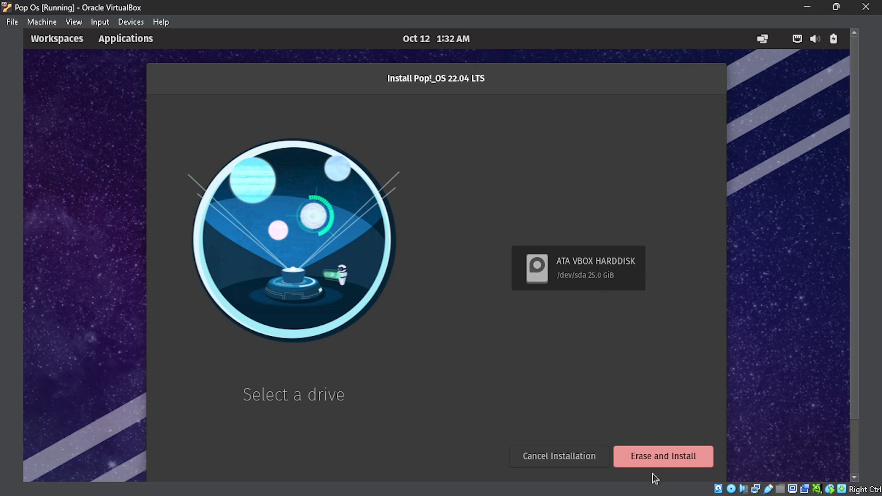
pyautogui.click(663, 455)
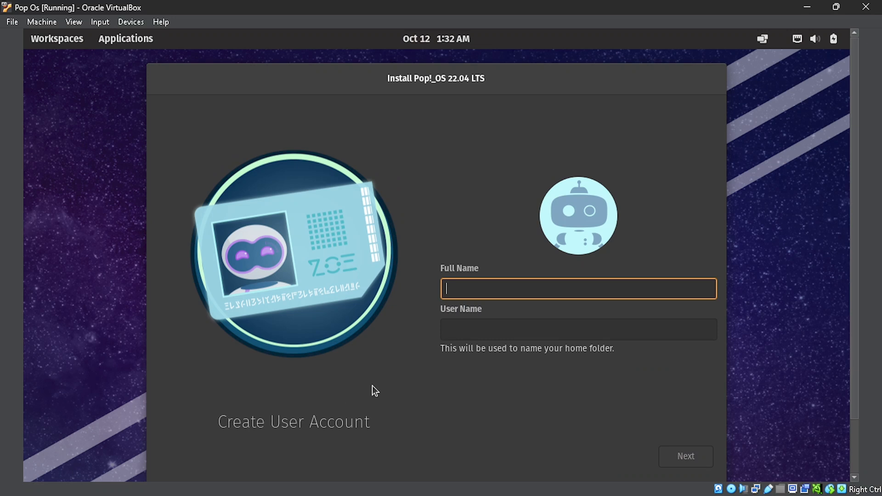
# Step: Create the user account 'Atto' with a confirmed password and continue to Drive Encryption
pyautogui.write('At')
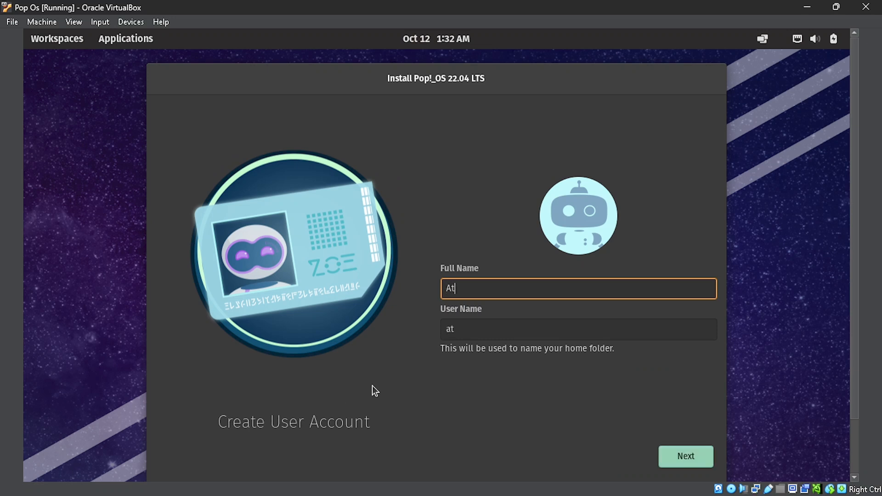
pyautogui.write('to')
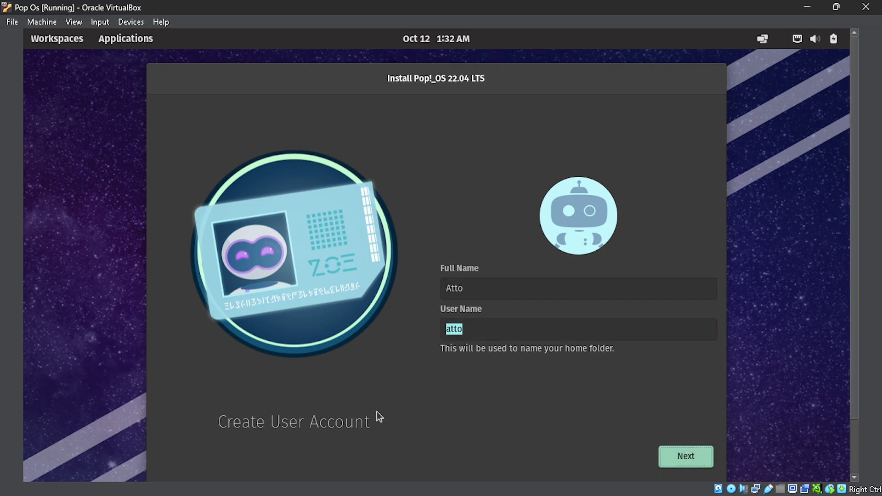
pyautogui.click(685, 457)
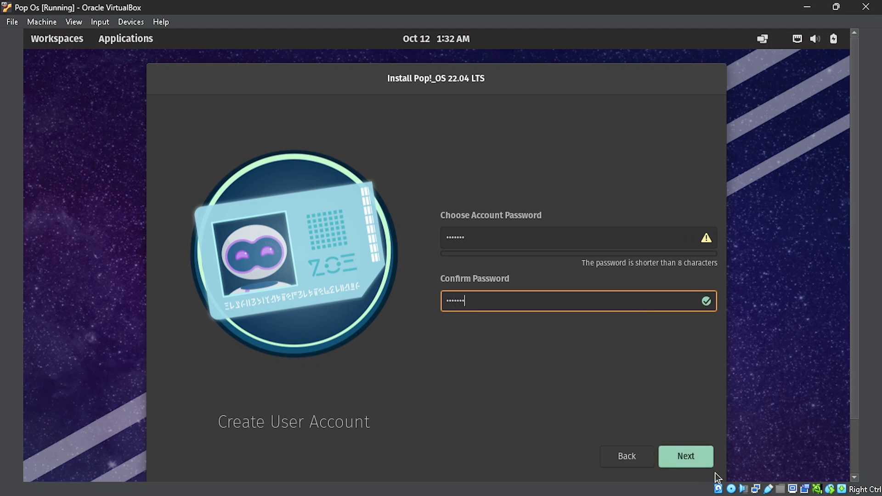
pyautogui.click(685, 456)
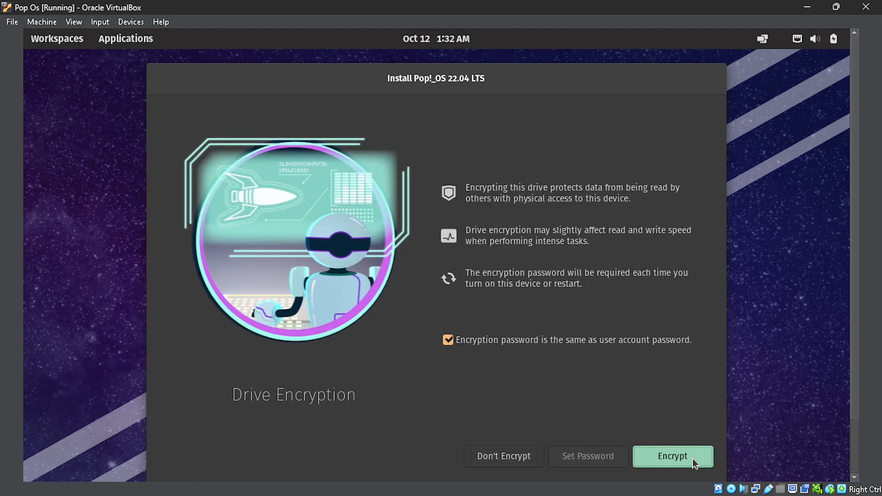
pyautogui.moveTo(671, 343)
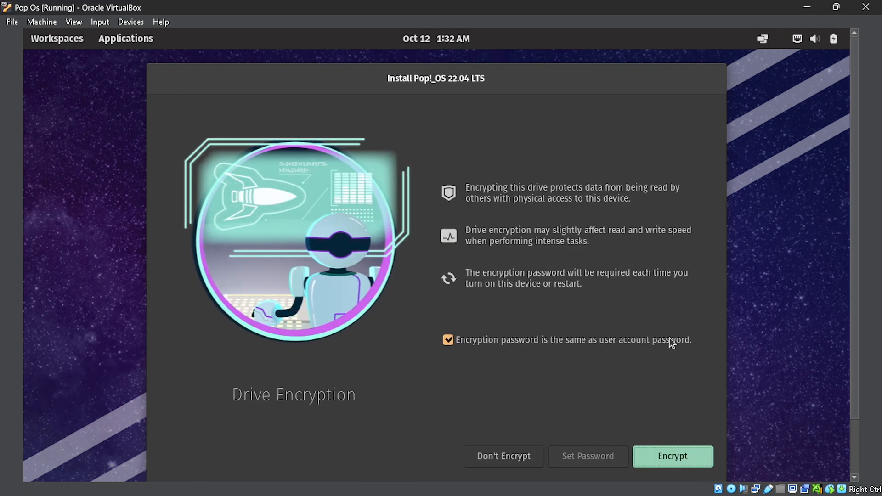
pyautogui.moveTo(468, 344)
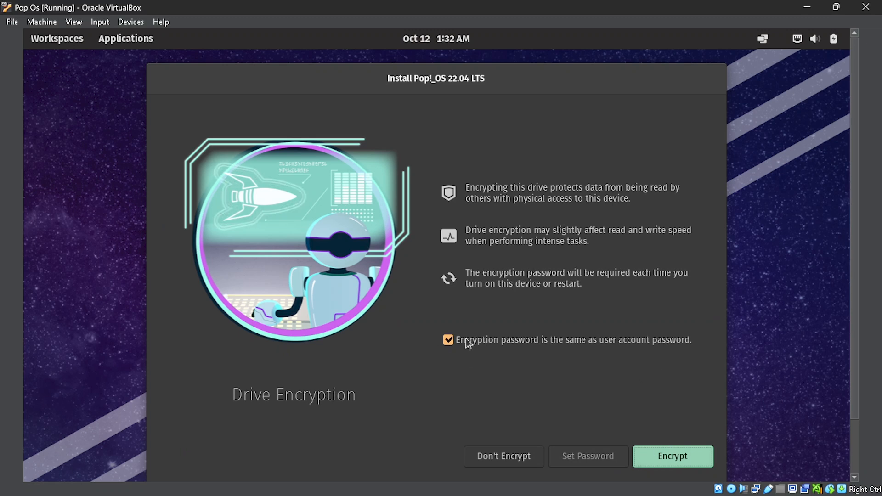
pyautogui.moveTo(685, 438)
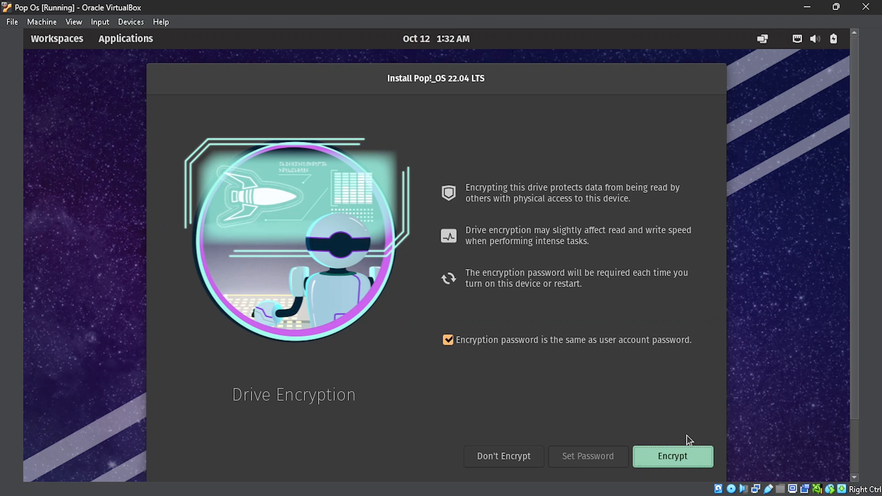
# Step: Skip drive encryption with Don't Encrypt so the installation proceeds
pyautogui.click(448, 339)
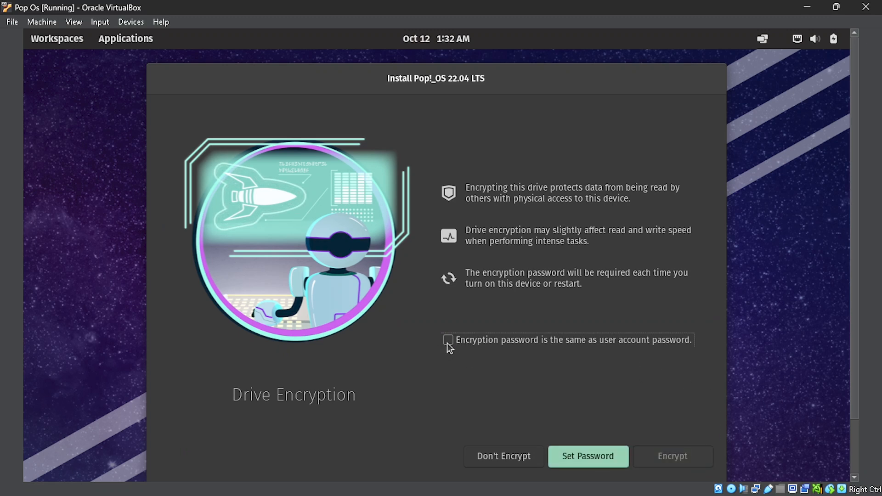
pyautogui.click(587, 455)
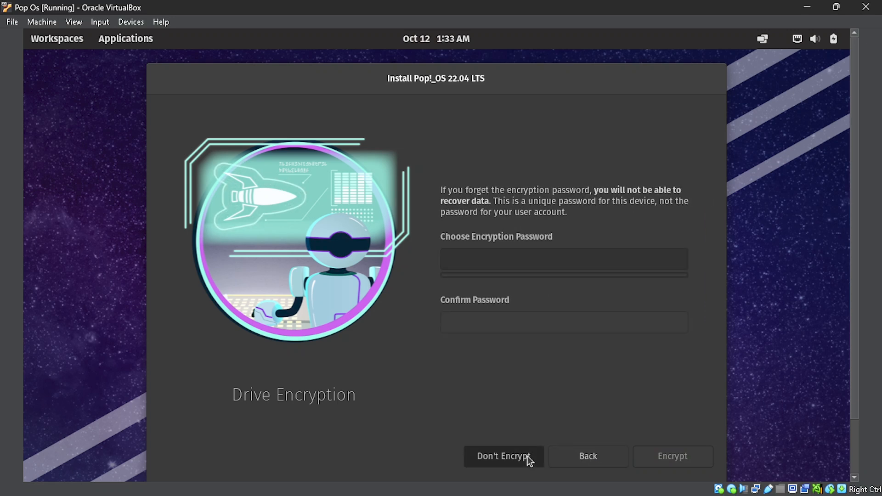
pyautogui.click(503, 456)
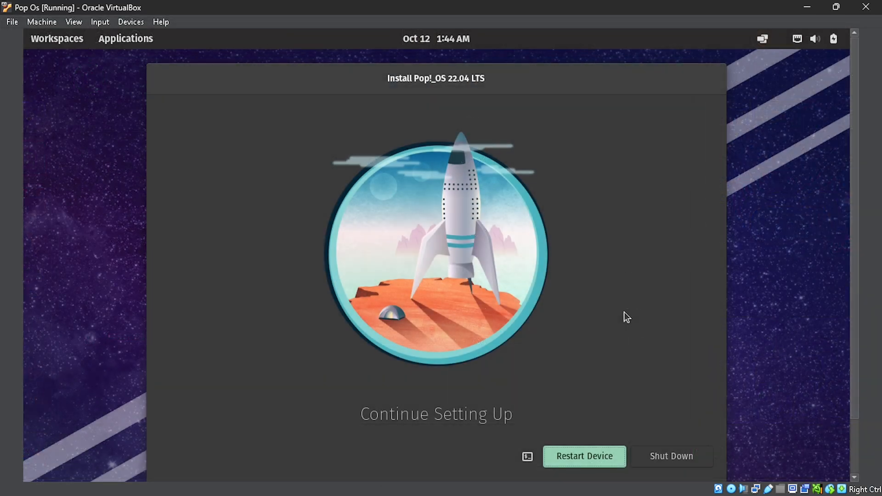
pyautogui.moveTo(678, 366)
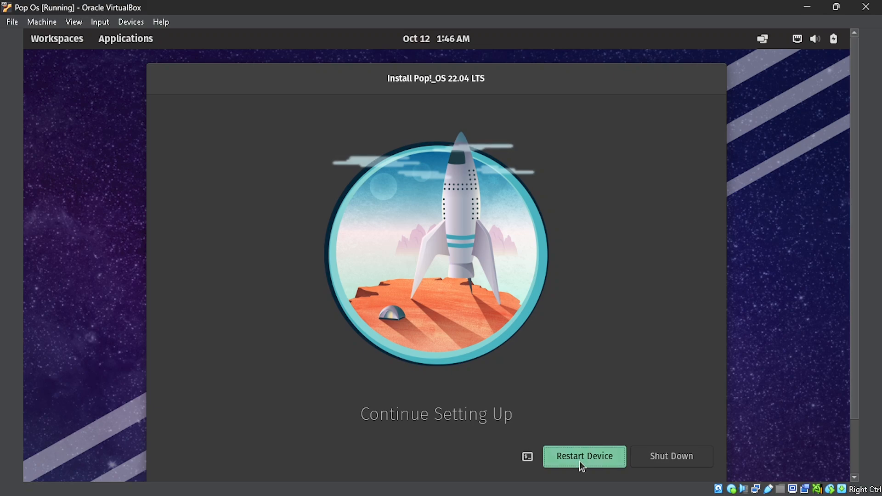
# Step: Restart the device into the installed Pop!_OS, reaching the Atto login screen
pyautogui.click(584, 455)
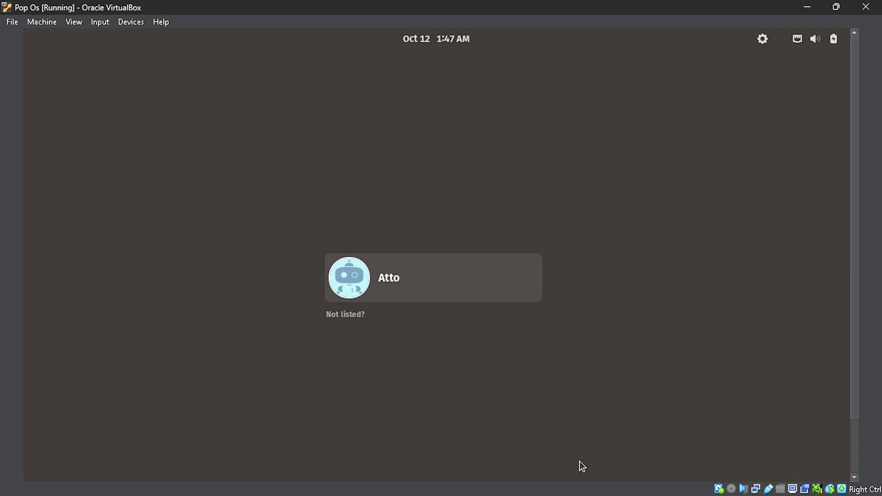
pyautogui.moveTo(467, 288)
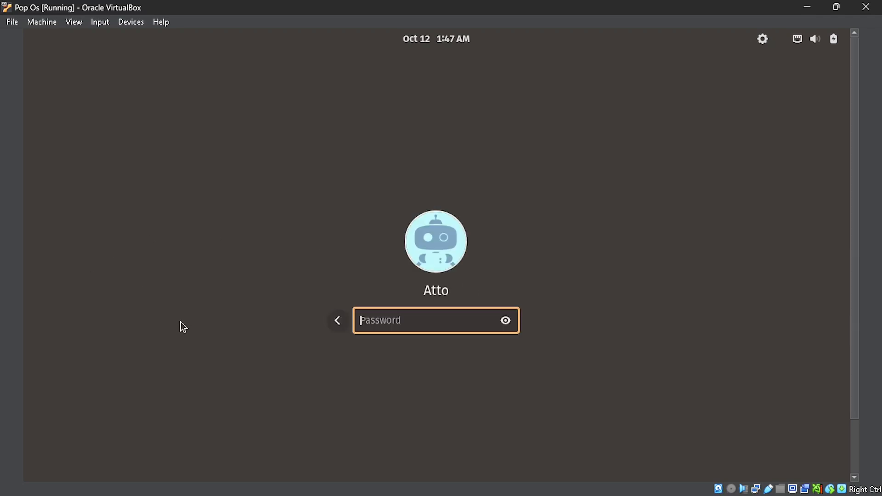
# Step: Submit the password for user Atto to reach the Pop!_OS desktop
pyautogui.press('Return')
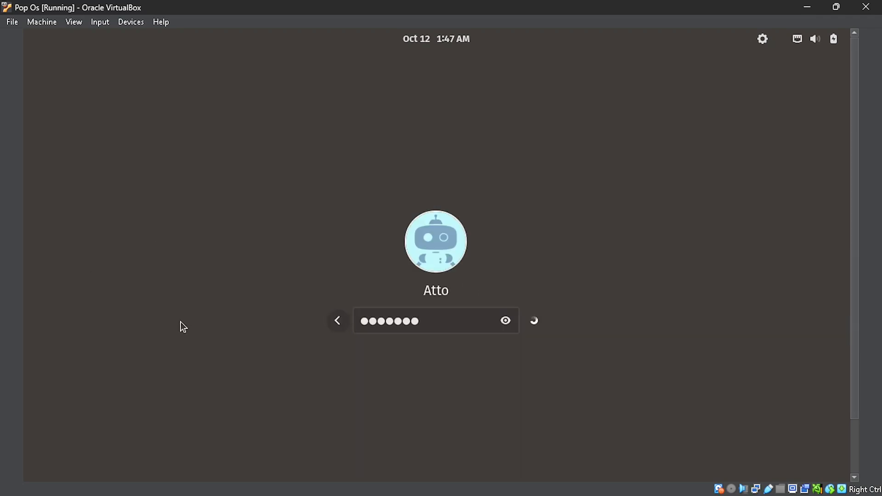
pyautogui.press('Return')
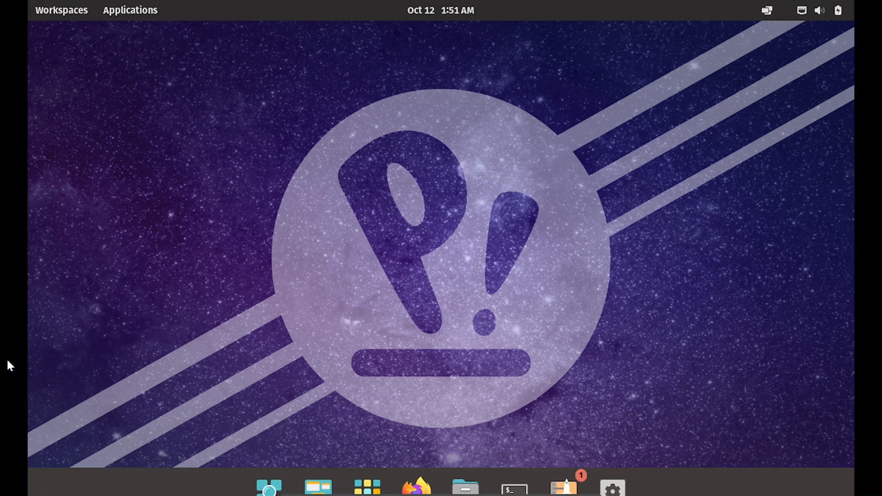
pyautogui.moveTo(514, 489)
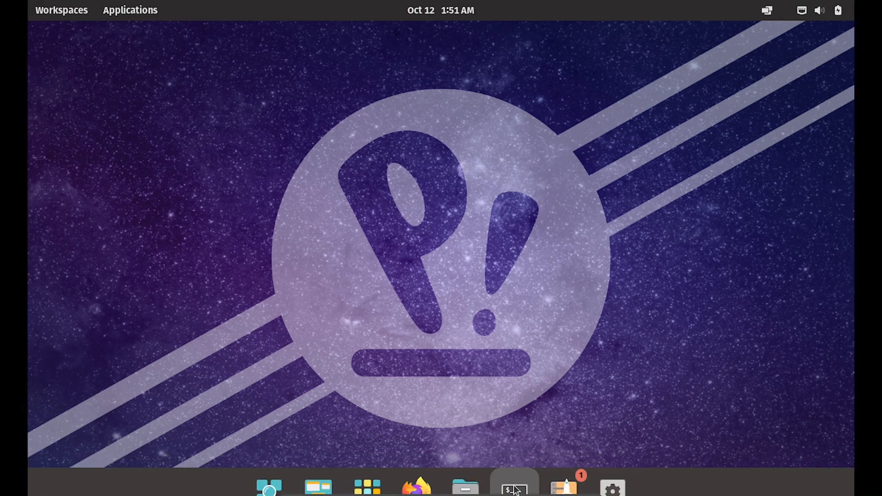
# Step: Run uname -a in a terminal and highlight 'Linux' in the 6.9.3 kernel output
pyautogui.click(513, 488)
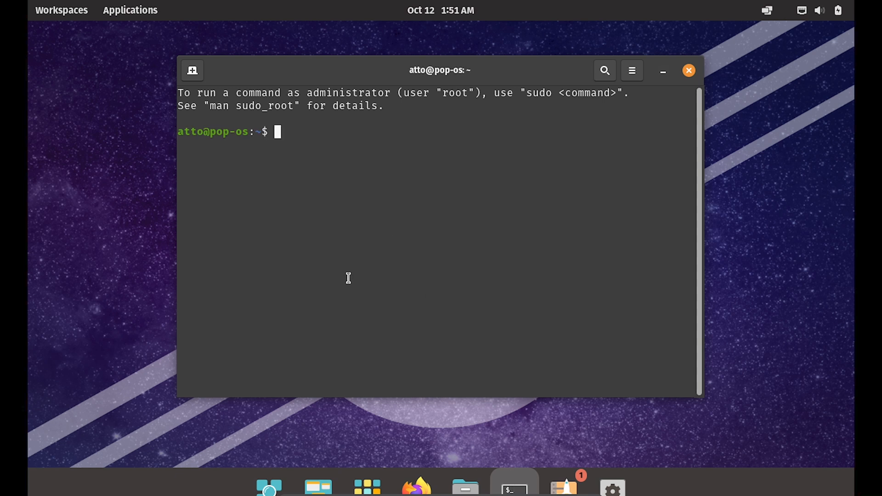
pyautogui.write('uname -a')
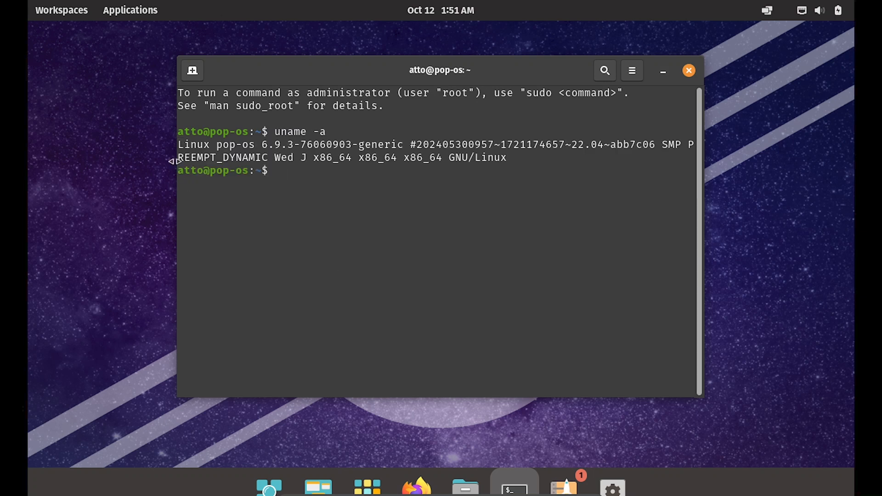
pyautogui.doubleClick(197, 144)
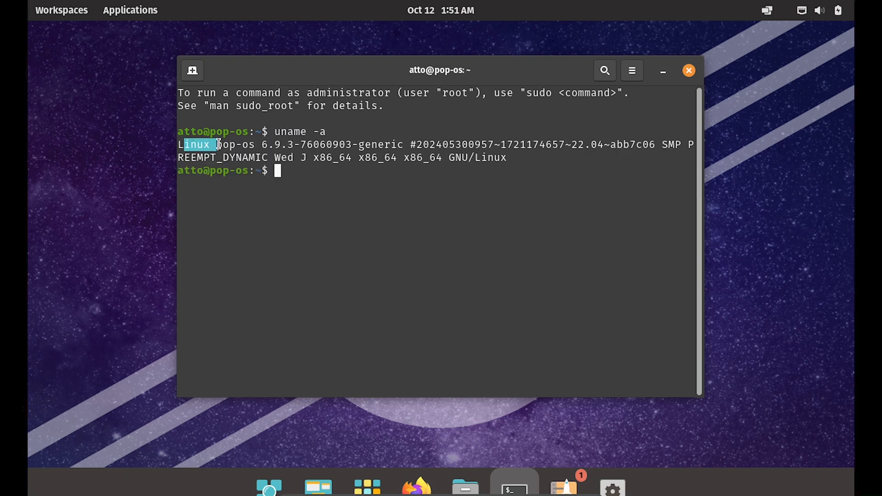
pyautogui.click(351, 186)
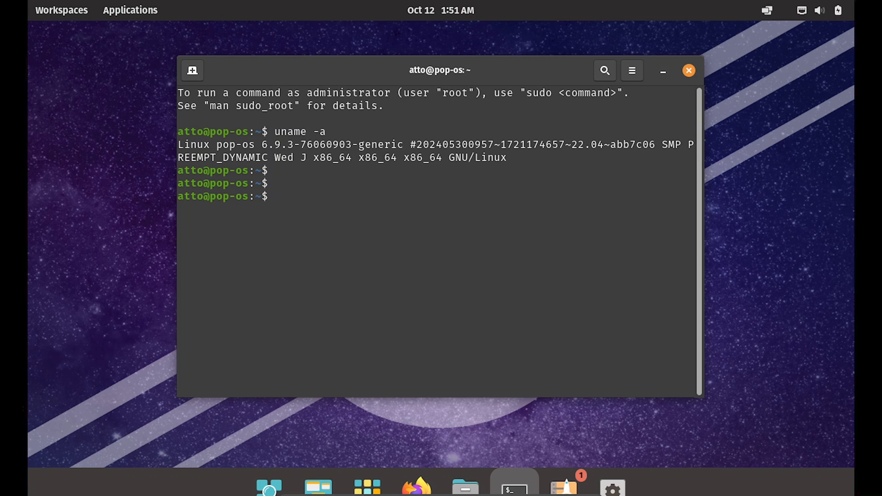
# Step: Begin typing 'cat /etc/os' to show the OS release file
pyautogui.write('cat etc')
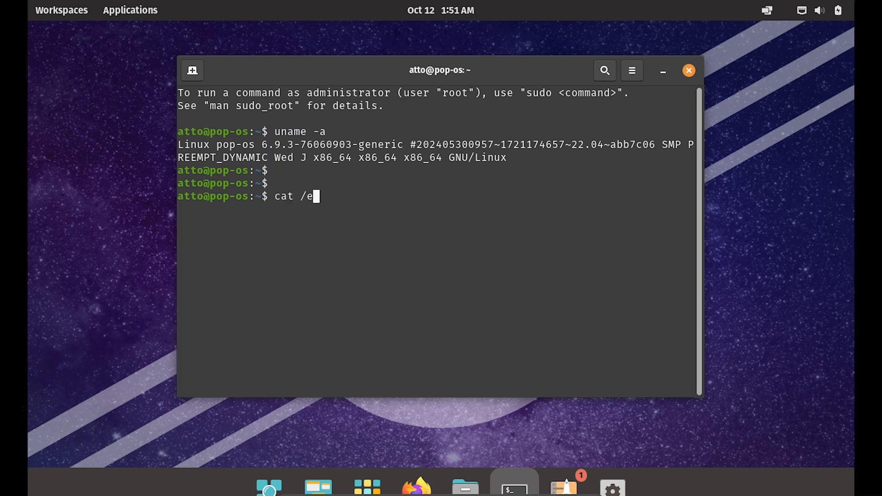
pyautogui.write('tc/os')
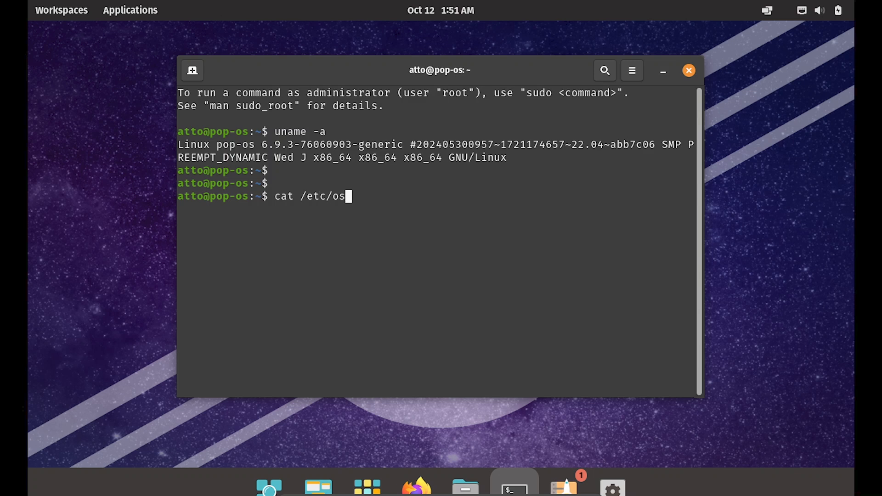